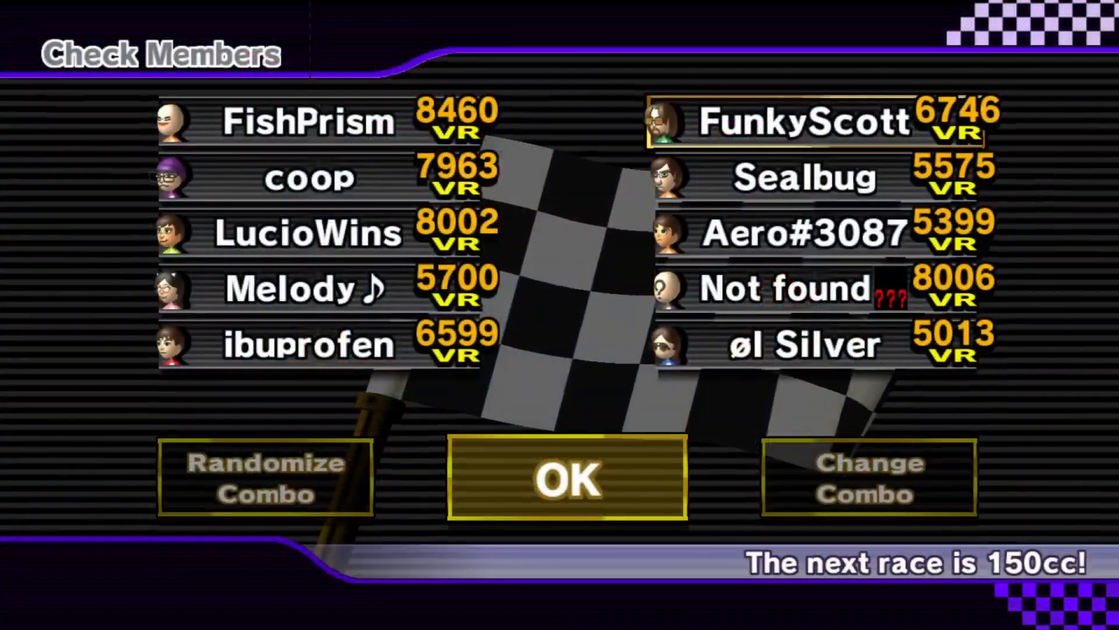
Confirm the race members and page through the course list to Sandy Clocktower.
click(567, 483)
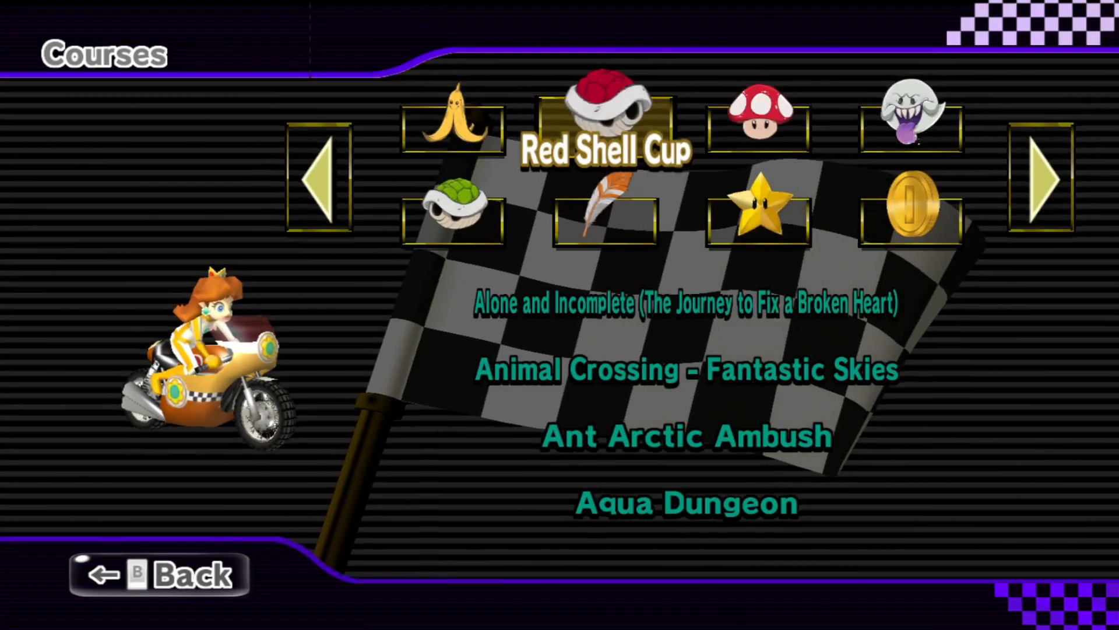
click(1042, 180)
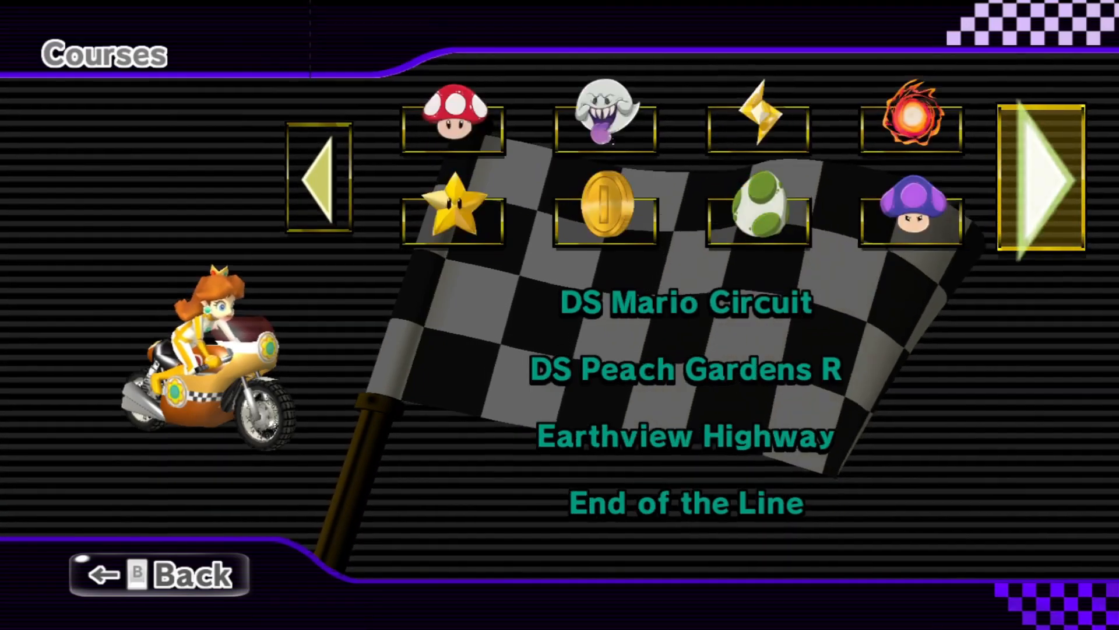
click(1041, 174)
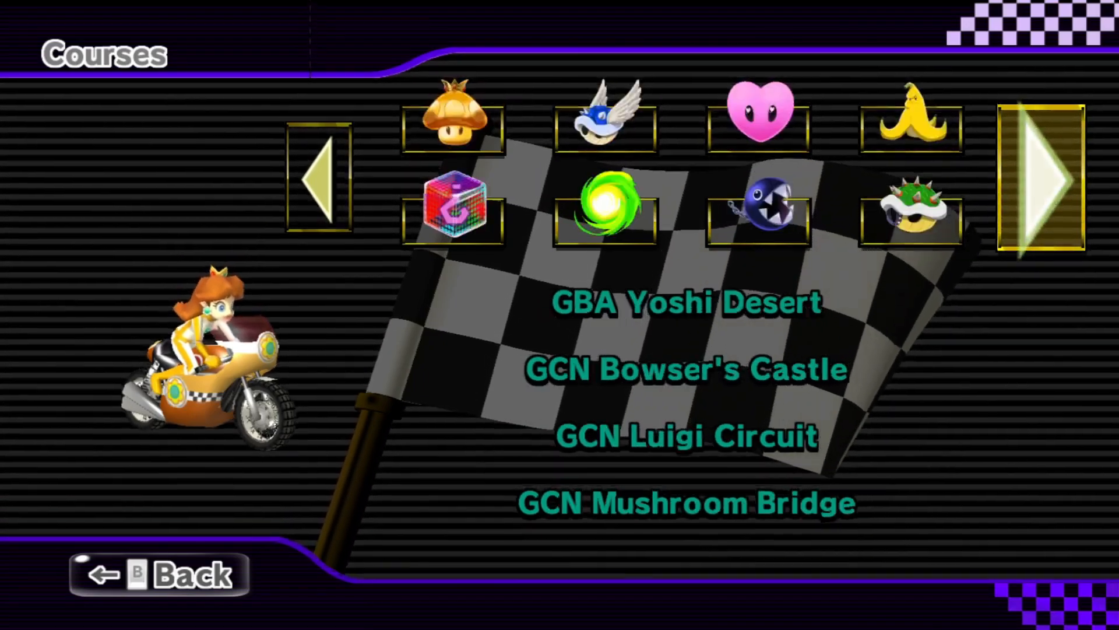
click(1043, 178)
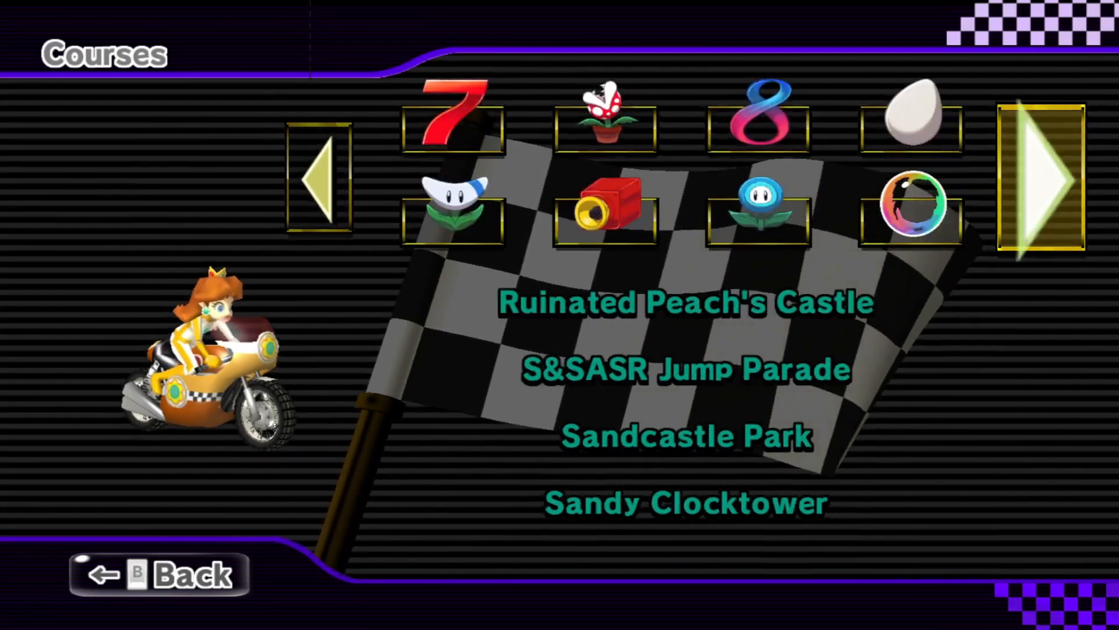
click(1041, 175)
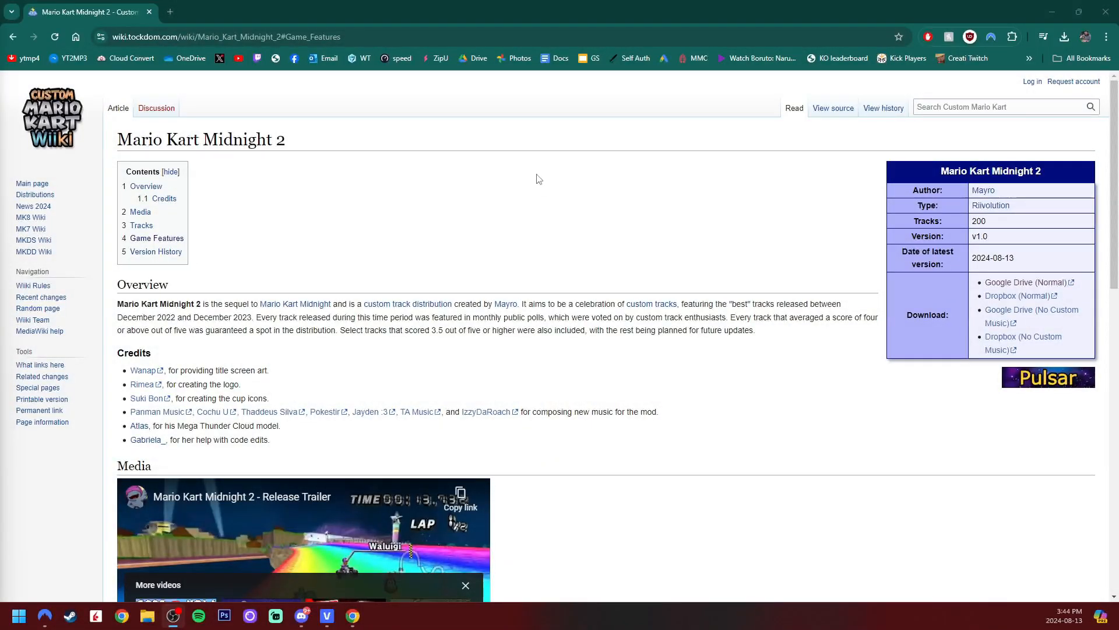
scroll(down, 3)
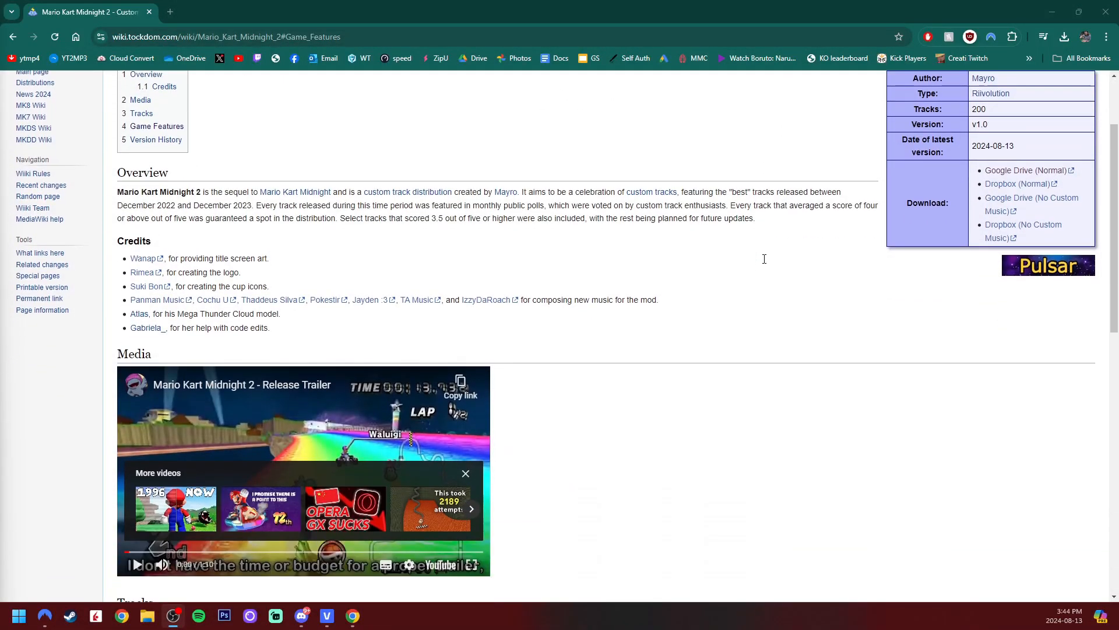
scroll(down, 3)
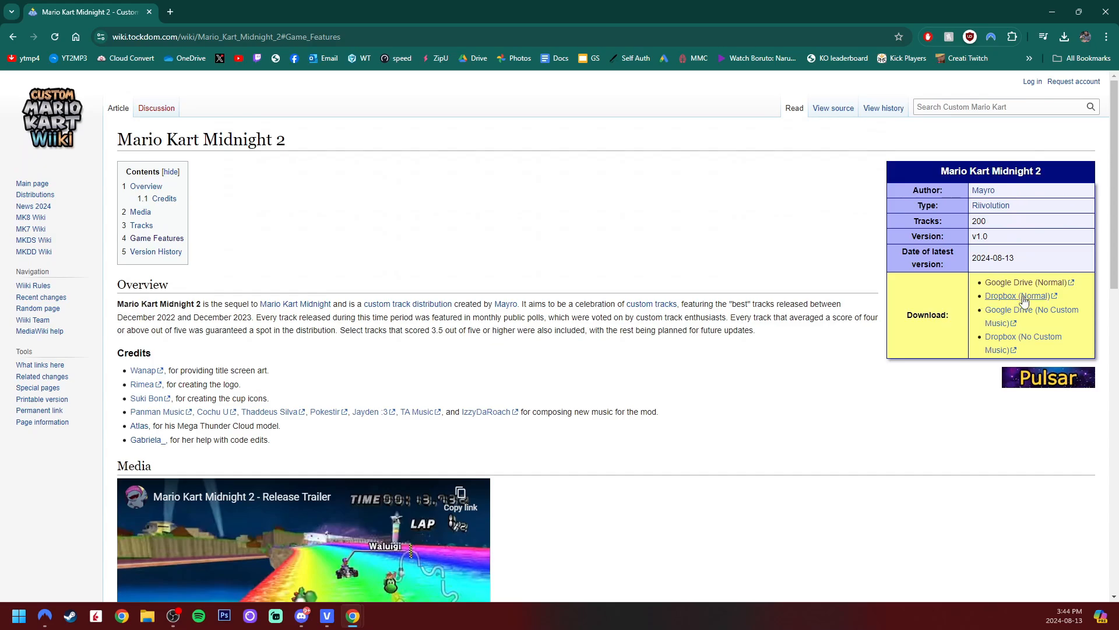
mouse_move(1051, 287)
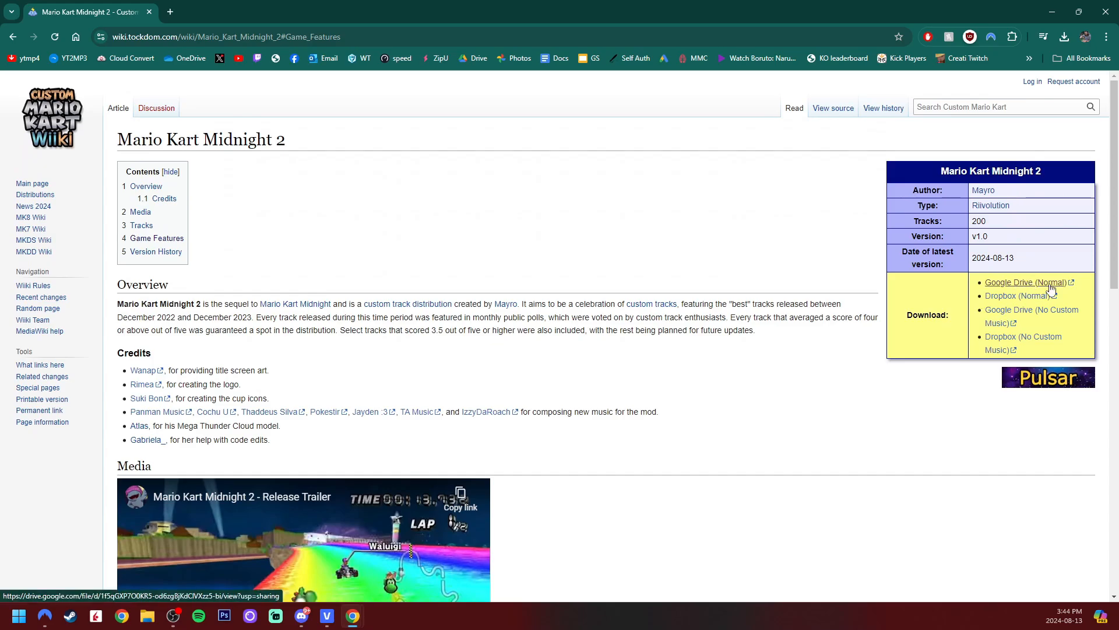
mouse_move(1036, 319)
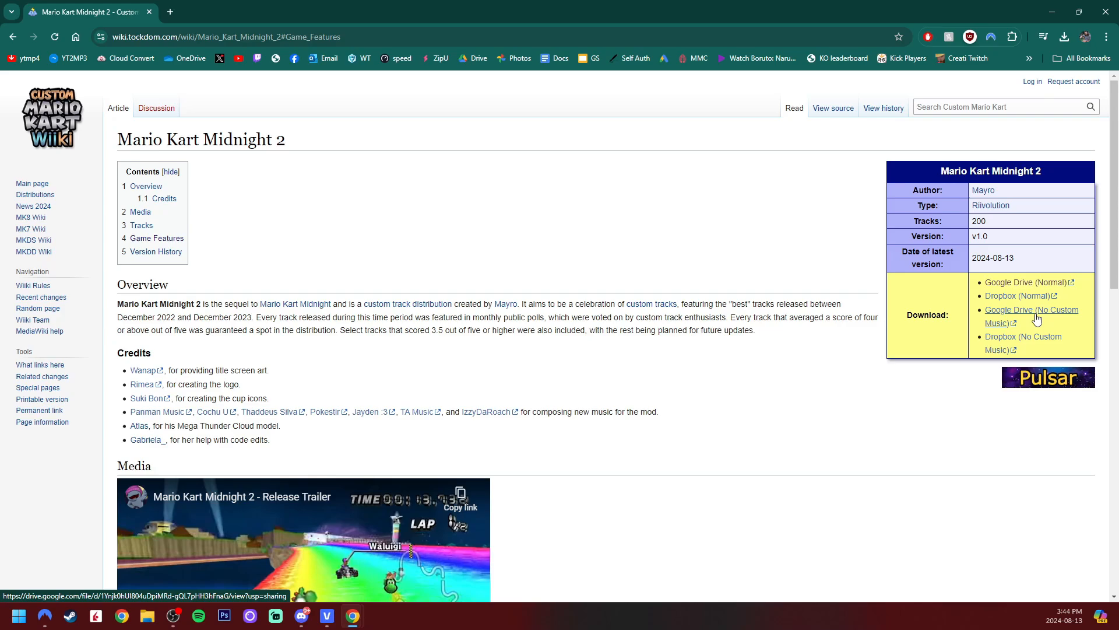
mouse_move(1026, 286)
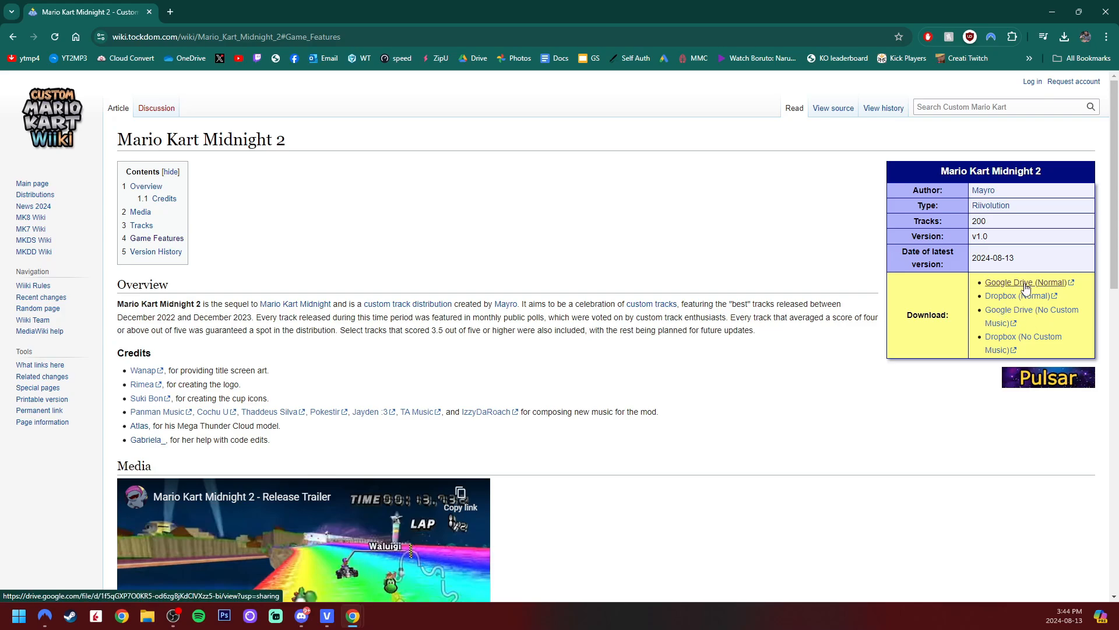
Download Mario Kart Midnight 2 v1.0 [Normal].zip despite the virus-scan warning, then return to the wiki.
click(1025, 282)
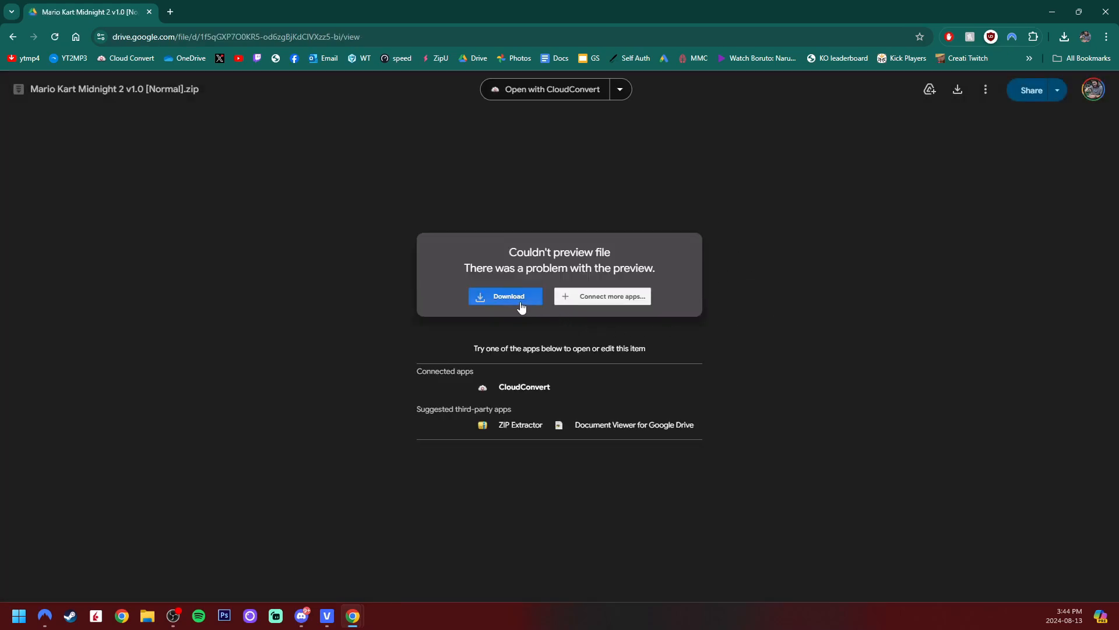
click(506, 296)
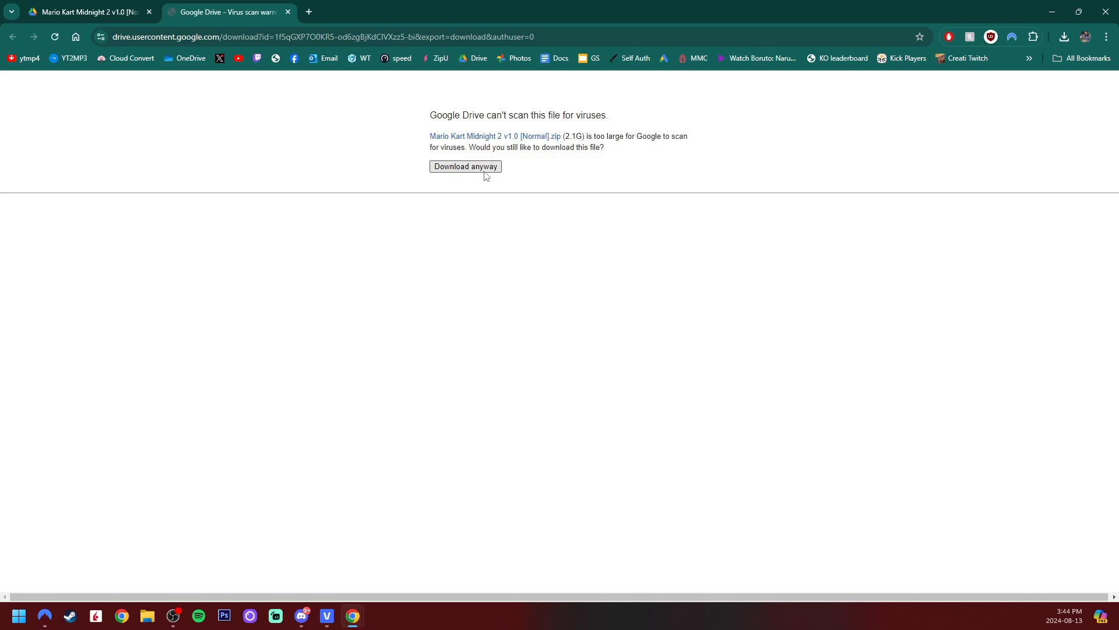
click(466, 166)
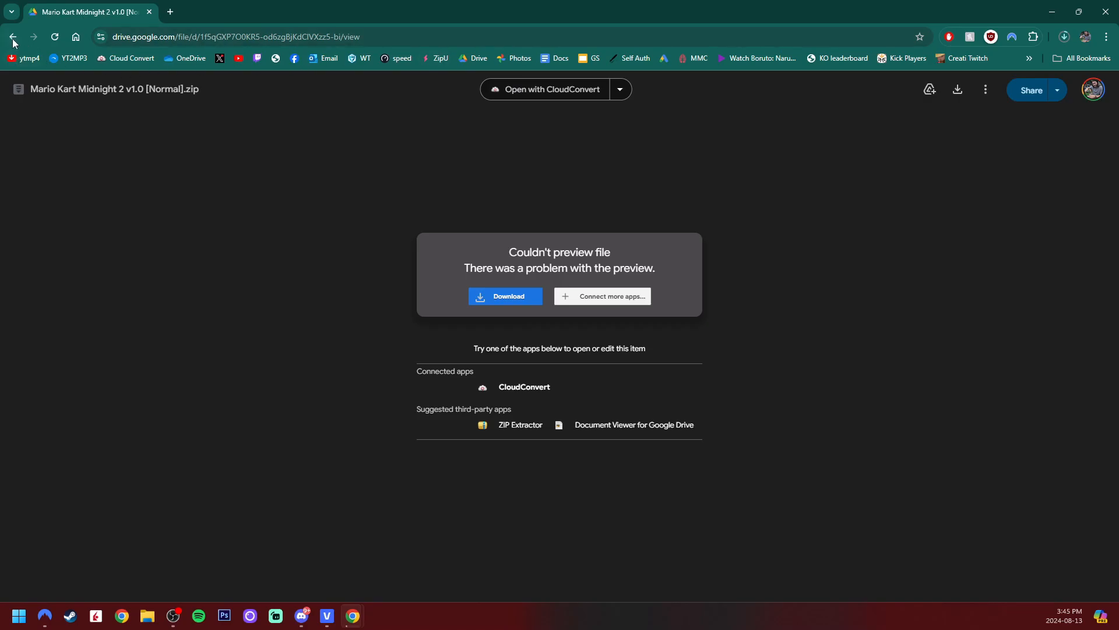
click(15, 36)
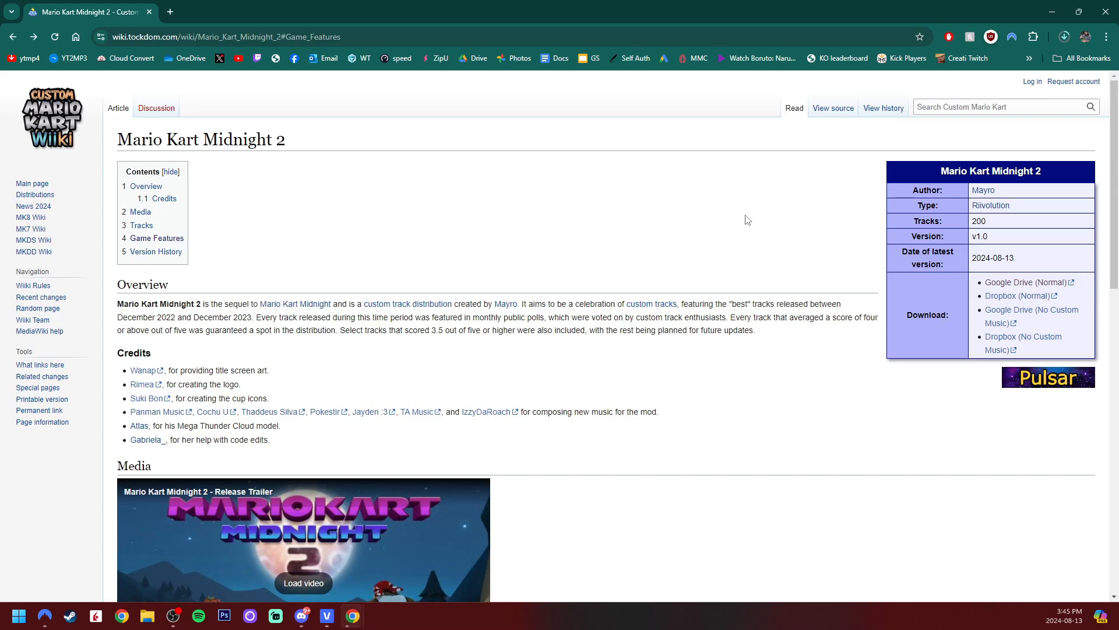
mouse_move(168, 11)
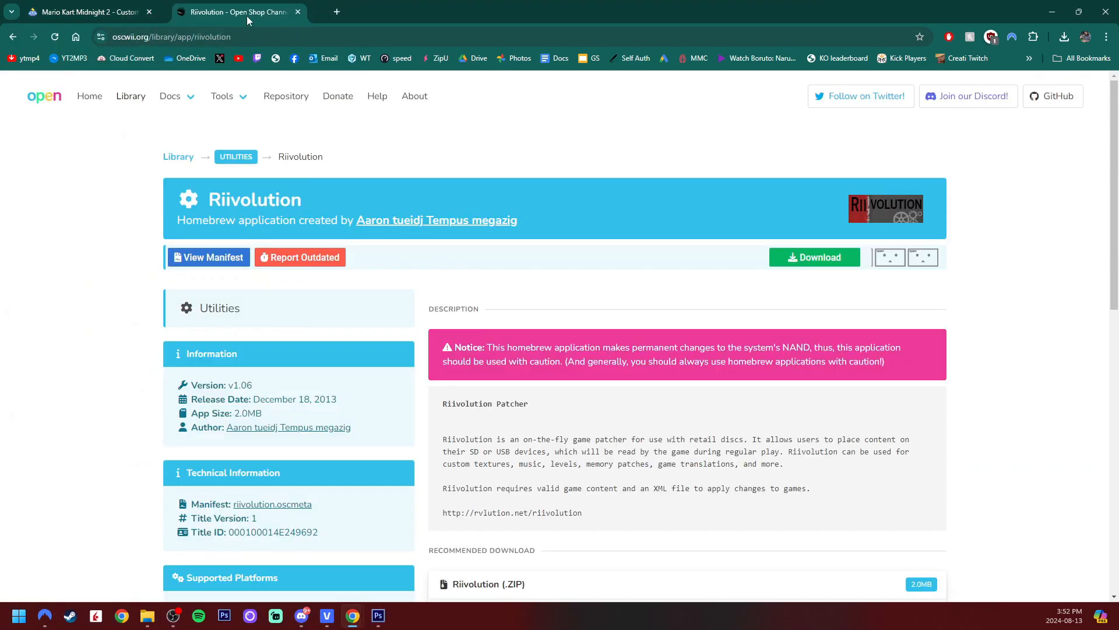
mouse_move(504, 107)
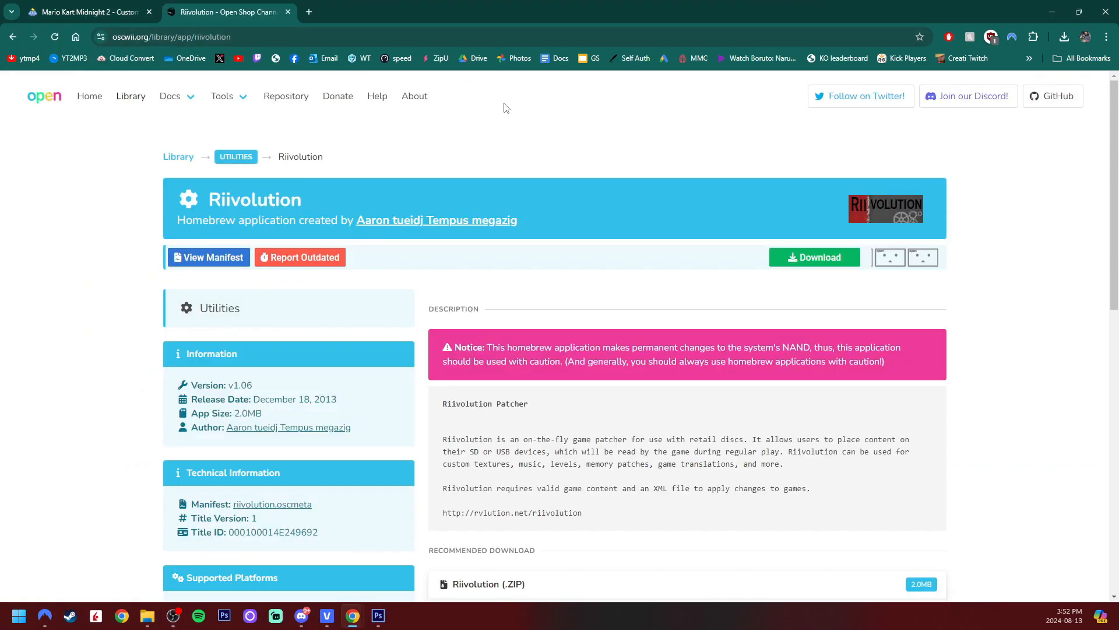
mouse_move(665, 249)
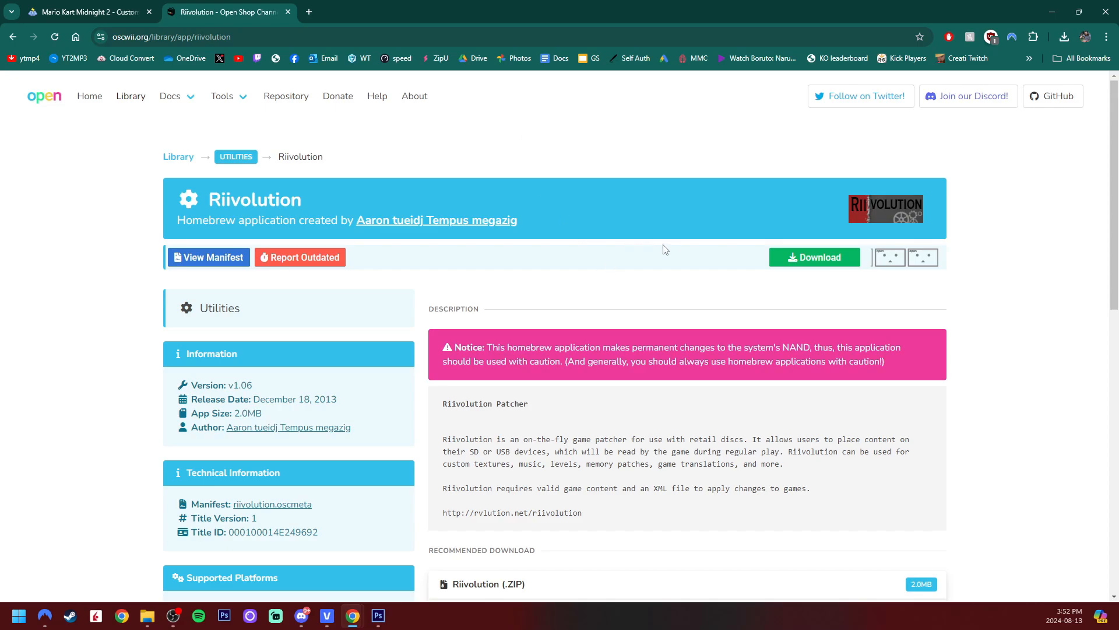
Scroll the Riivolution page down to its Recommended Download ZIP section.
scroll(down, 3)
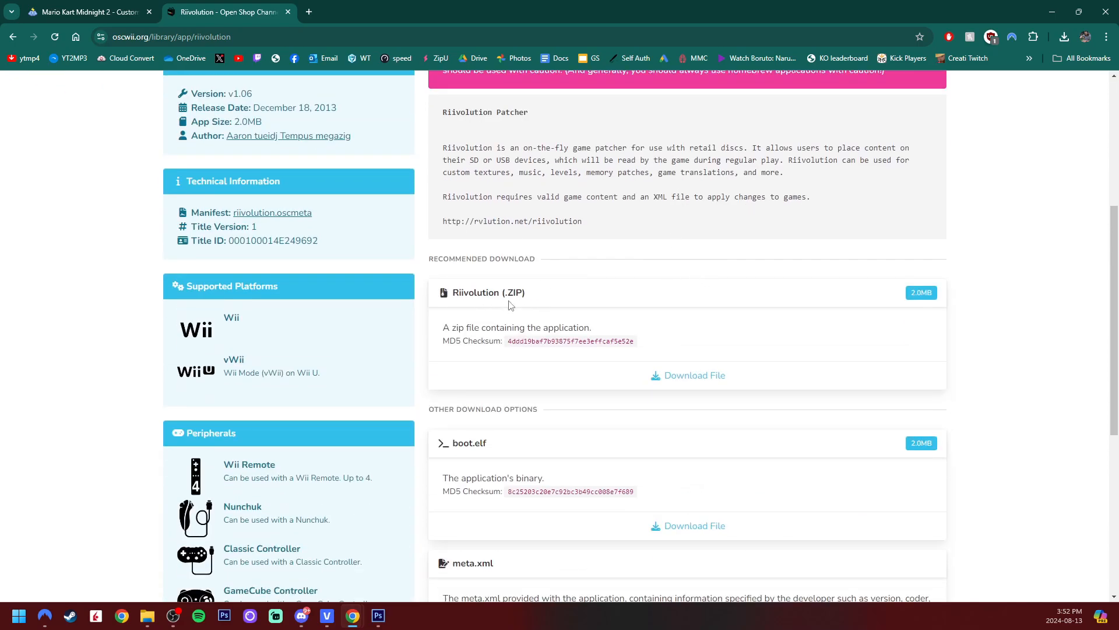
mouse_move(759, 369)
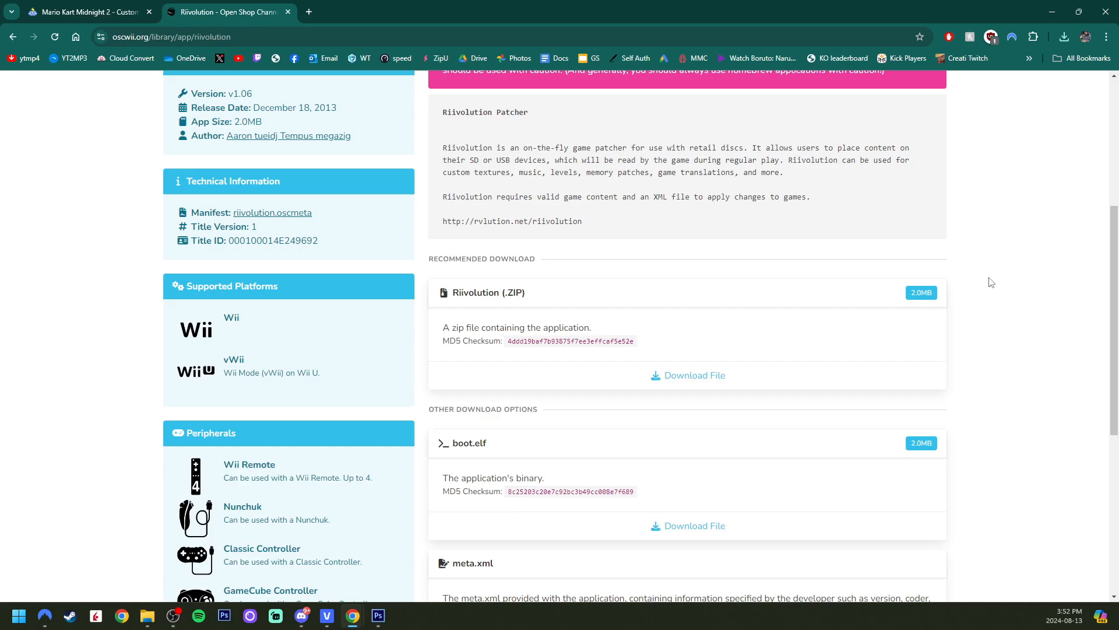
mouse_move(1052, 13)
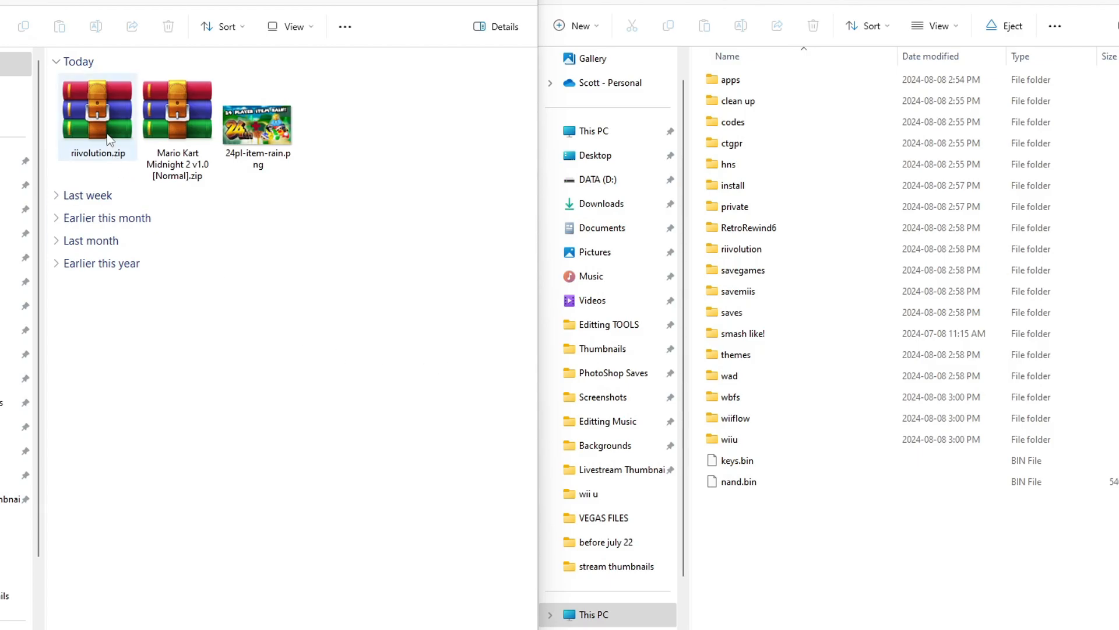
Copy riivolution.zip's apps folder onto the Wii SD card, replacing existing files.
click(97, 114)
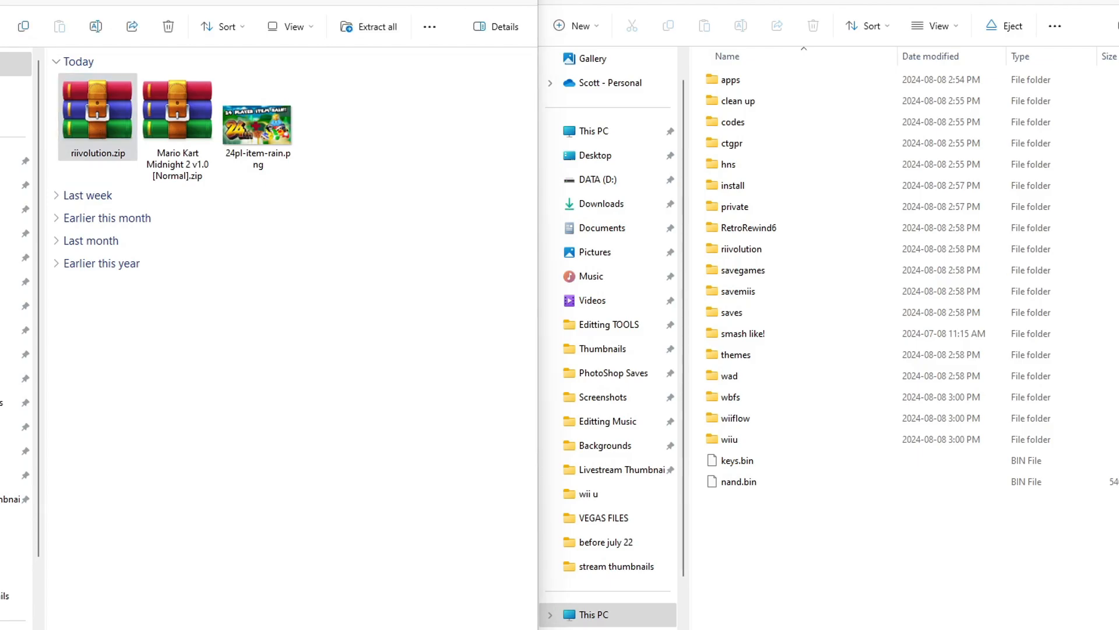
double_click(97, 114)
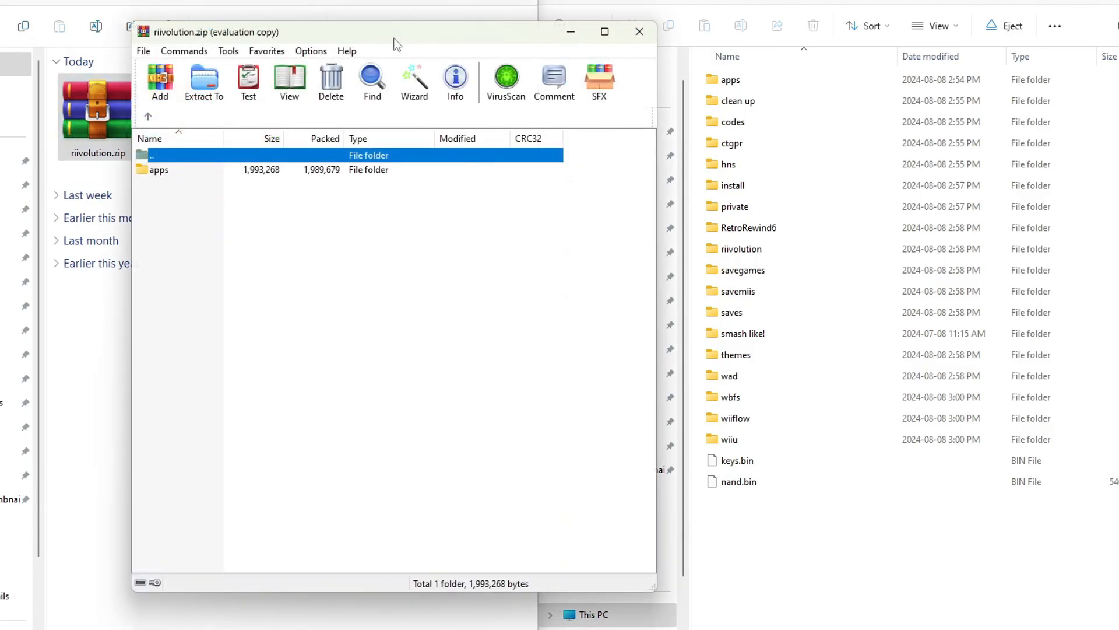
mouse_move(405, 46)
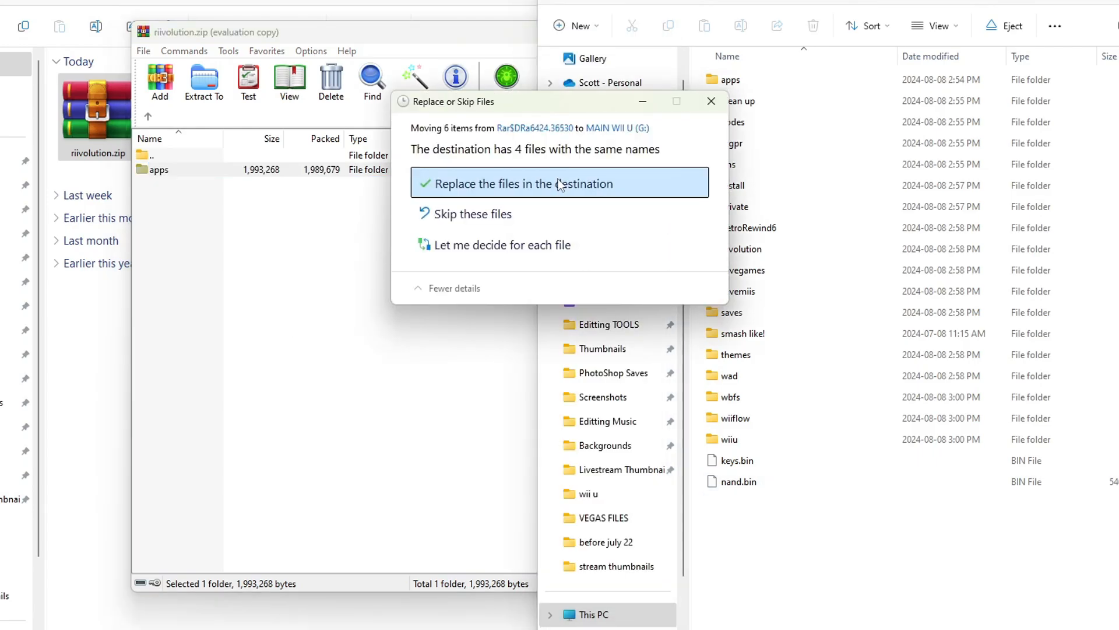
click(559, 183)
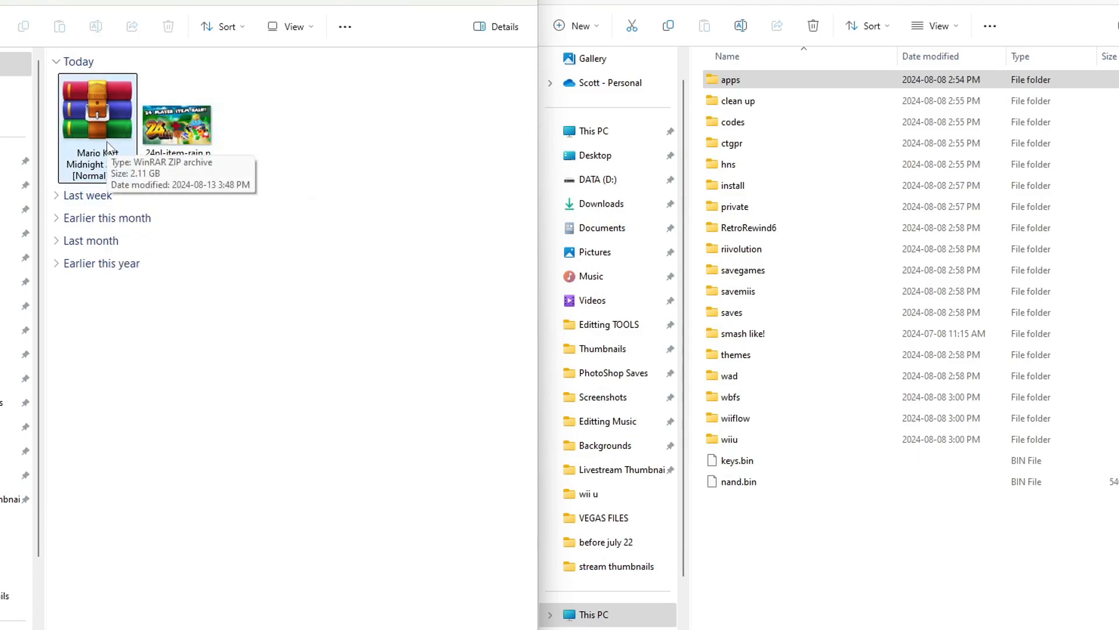
Drag the Midnight2.0 and Riivolution folders from the Midnight 2 v1.0 archive to the SD card.
double_click(96, 108)
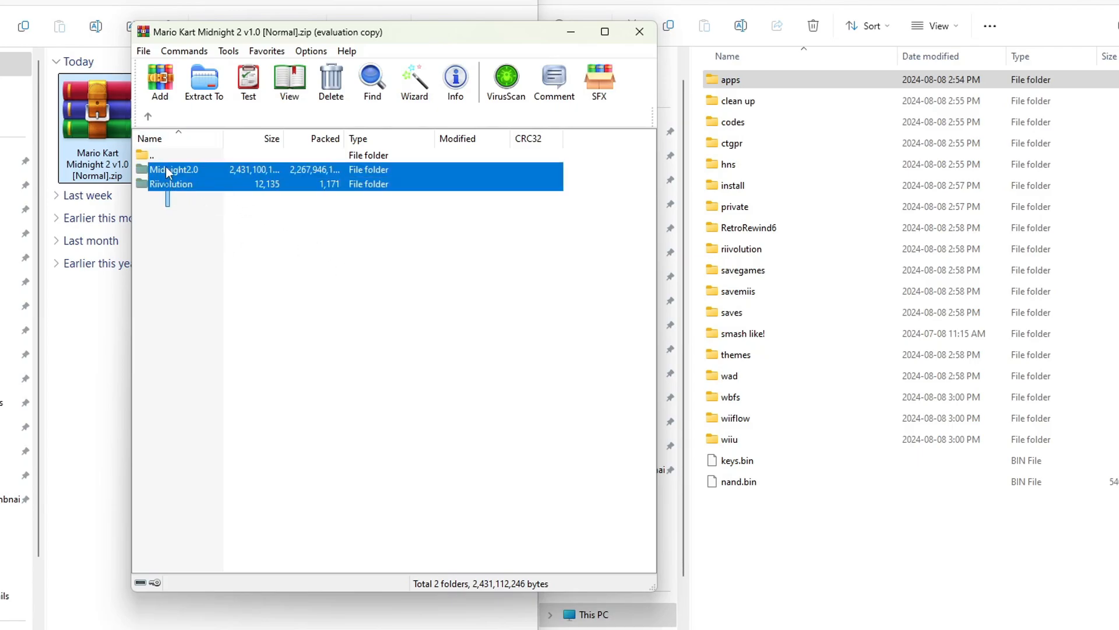
click(203, 82)
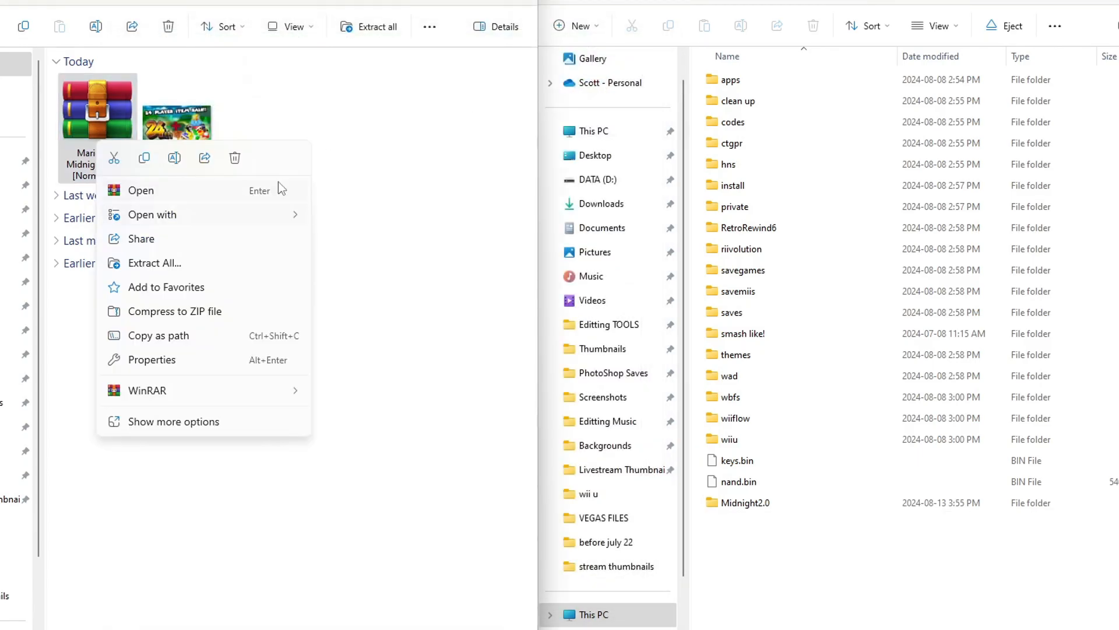
click(327, 111)
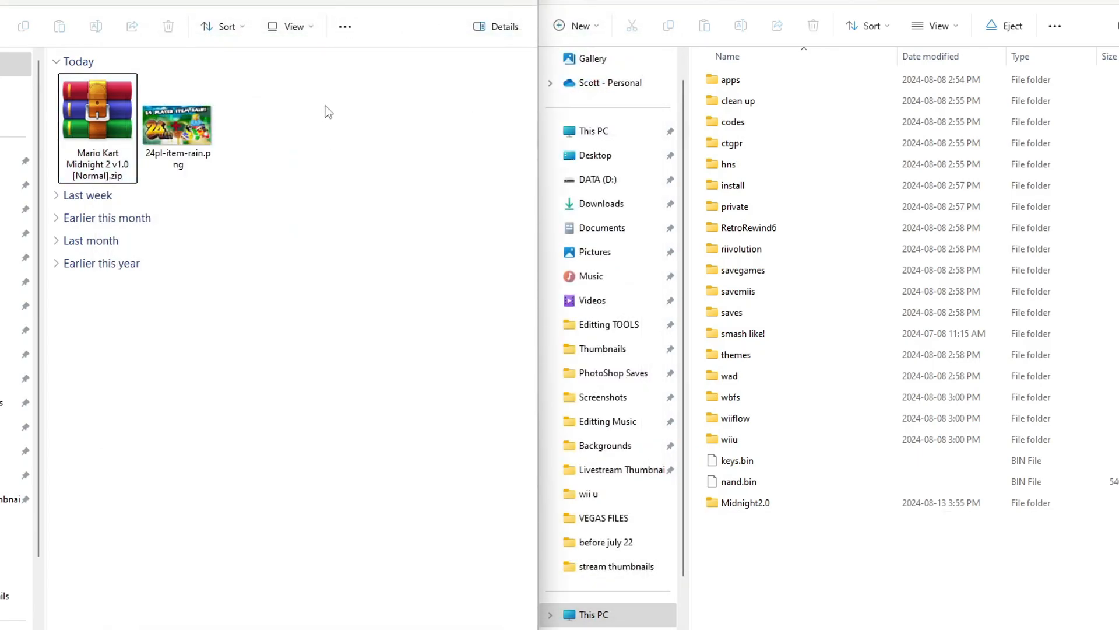
click(96, 116)
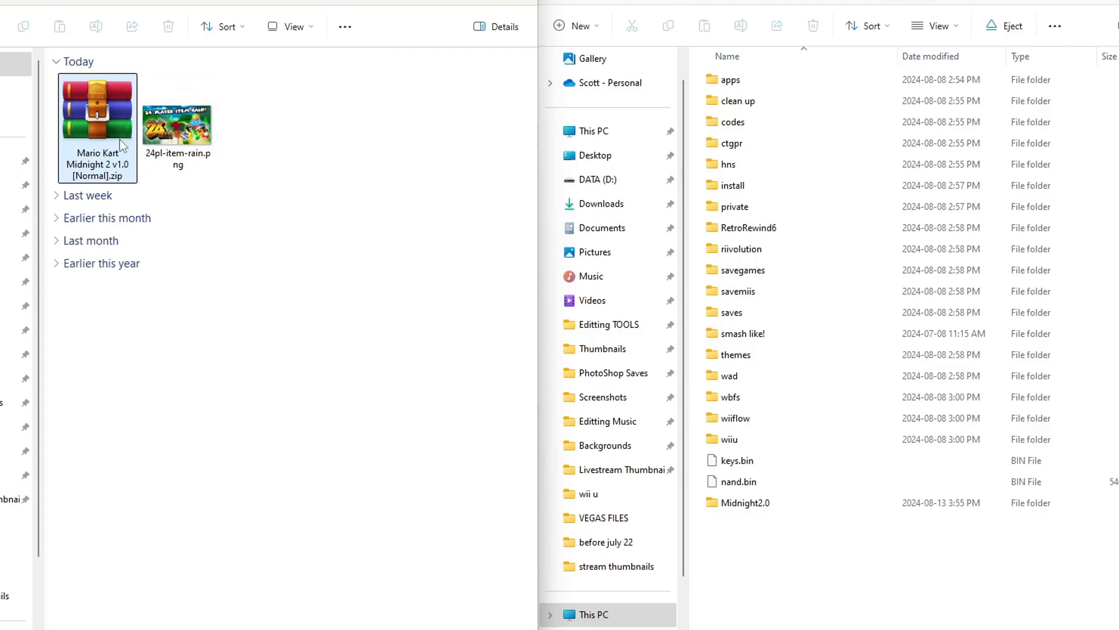
click(347, 153)
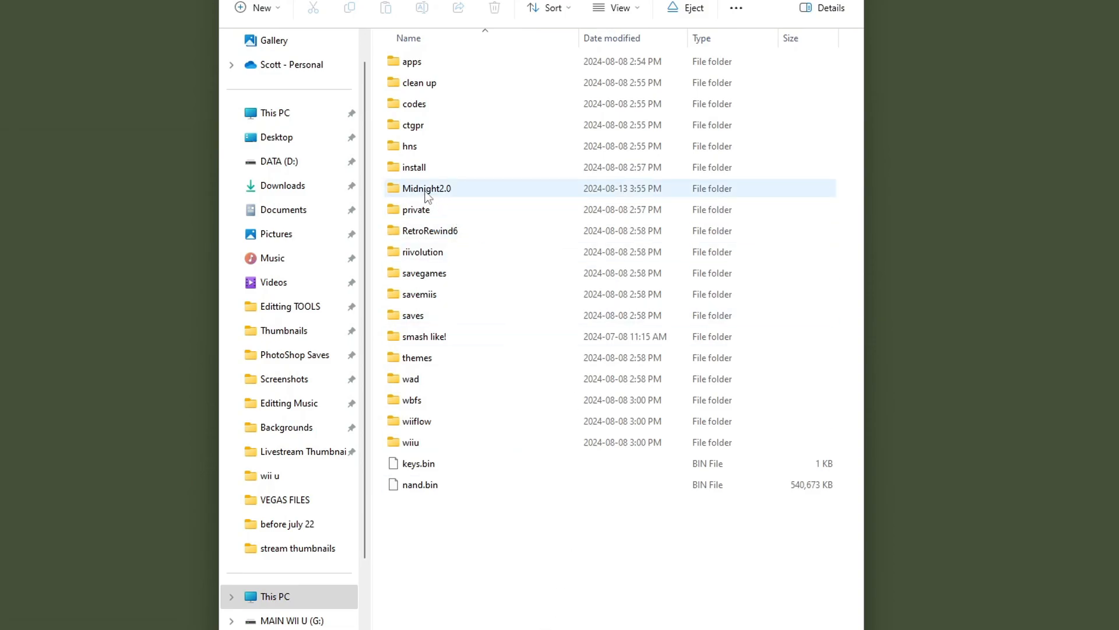
mouse_move(445, 196)
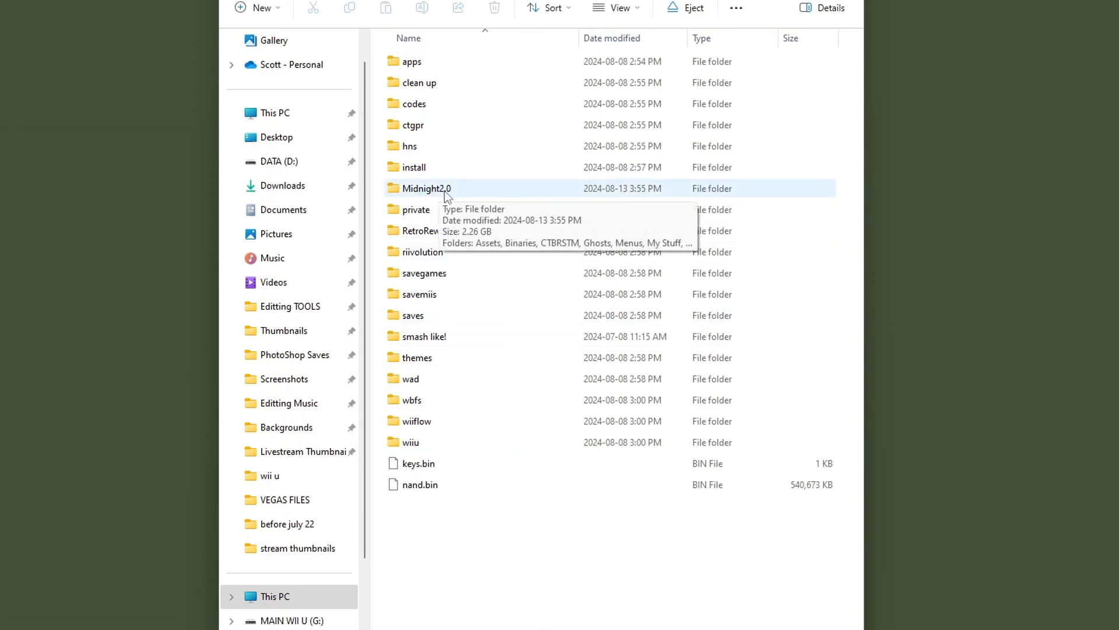
double_click(427, 189)
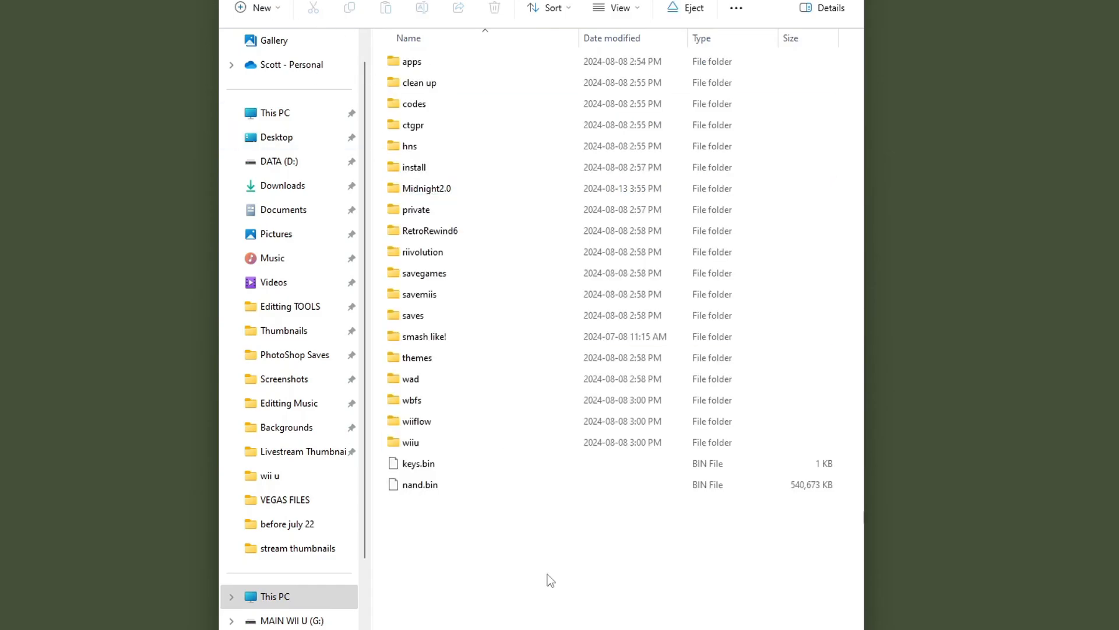
mouse_move(559, 577)
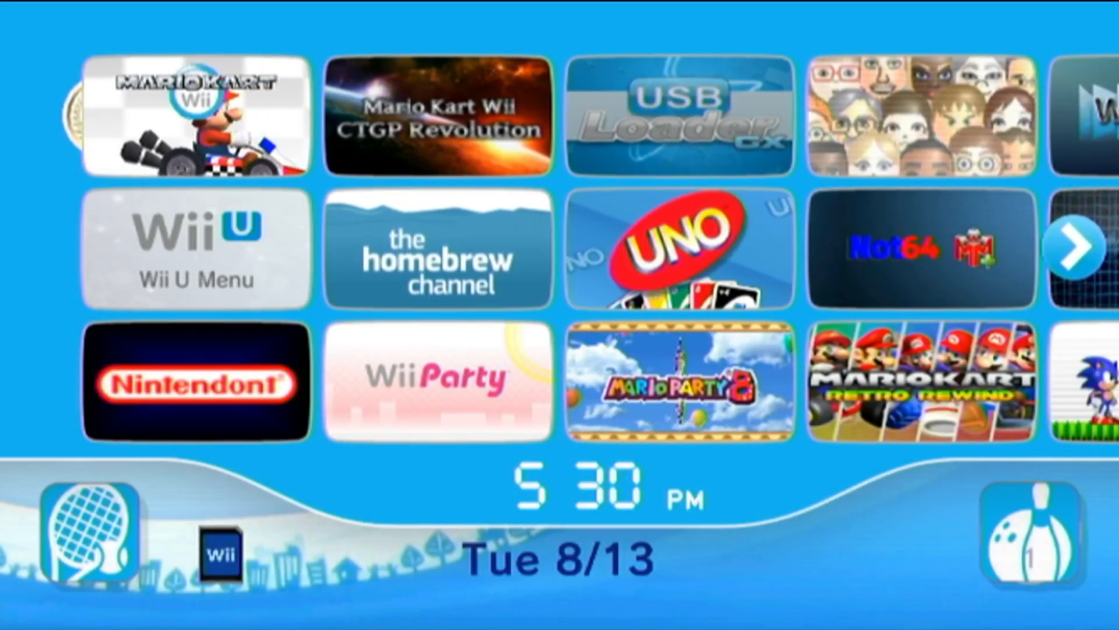
mouse_move(773, 237)
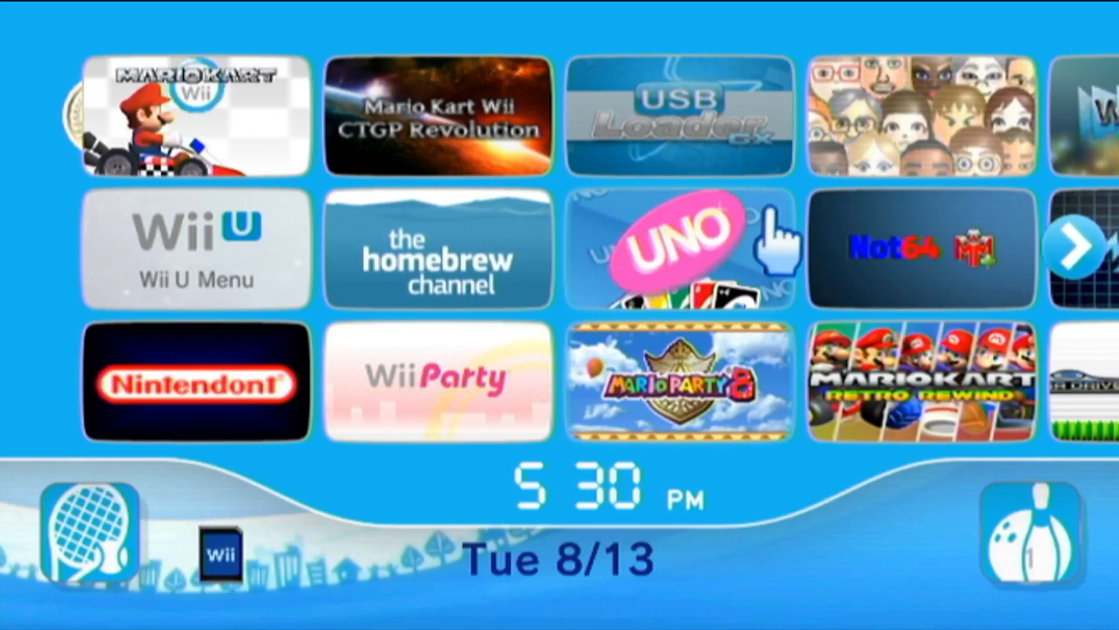
mouse_move(485, 285)
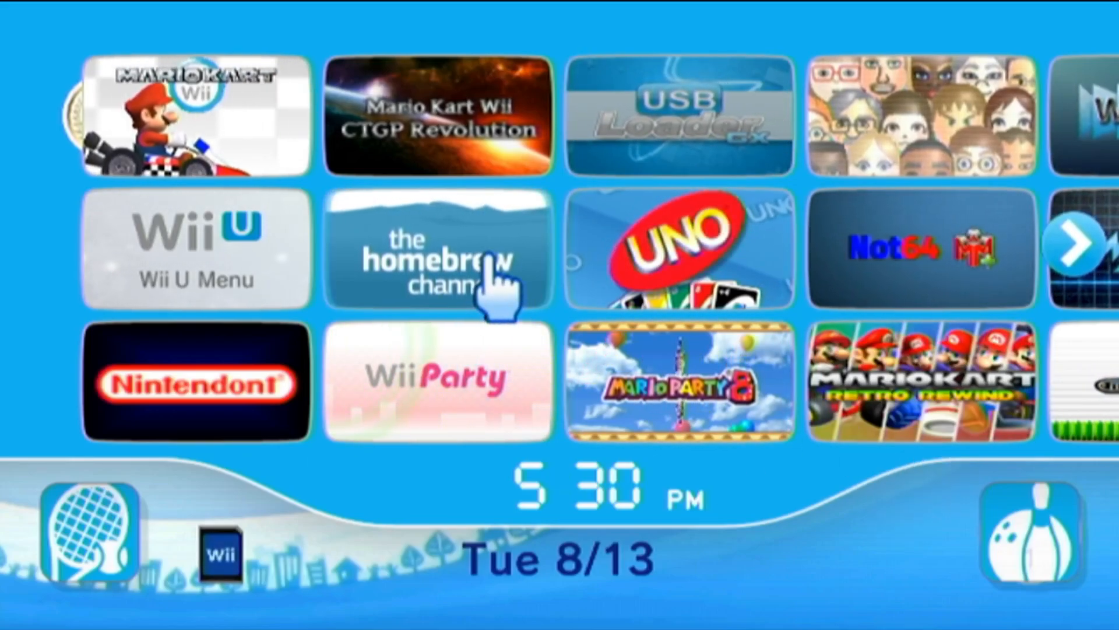
Load Riivolution from the second page of the Homebrew Channel's apps.
click(443, 258)
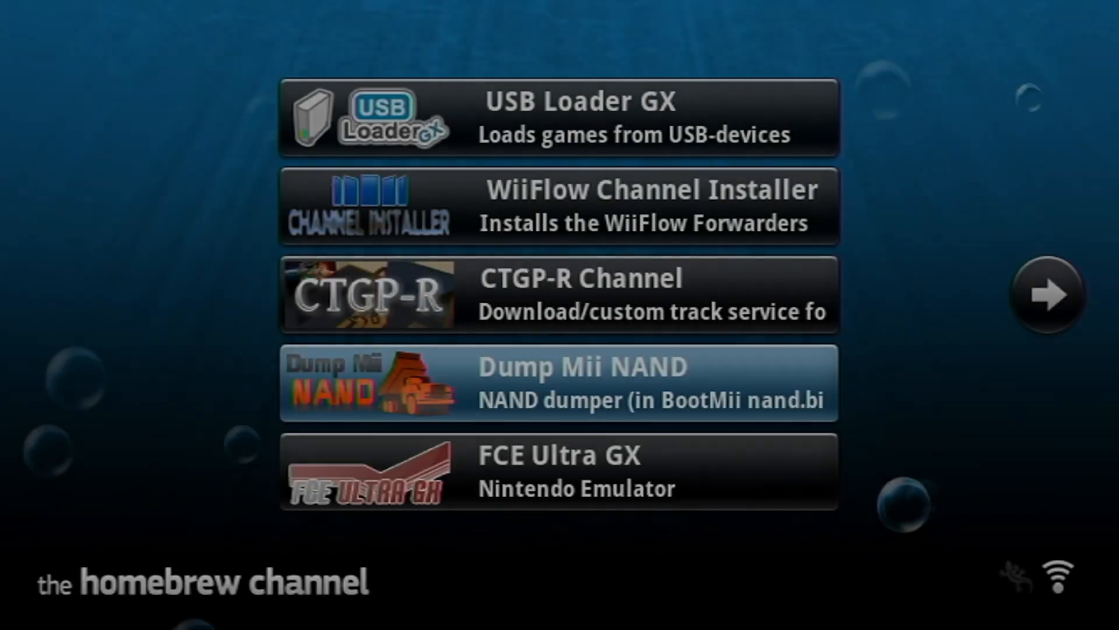
click(1049, 298)
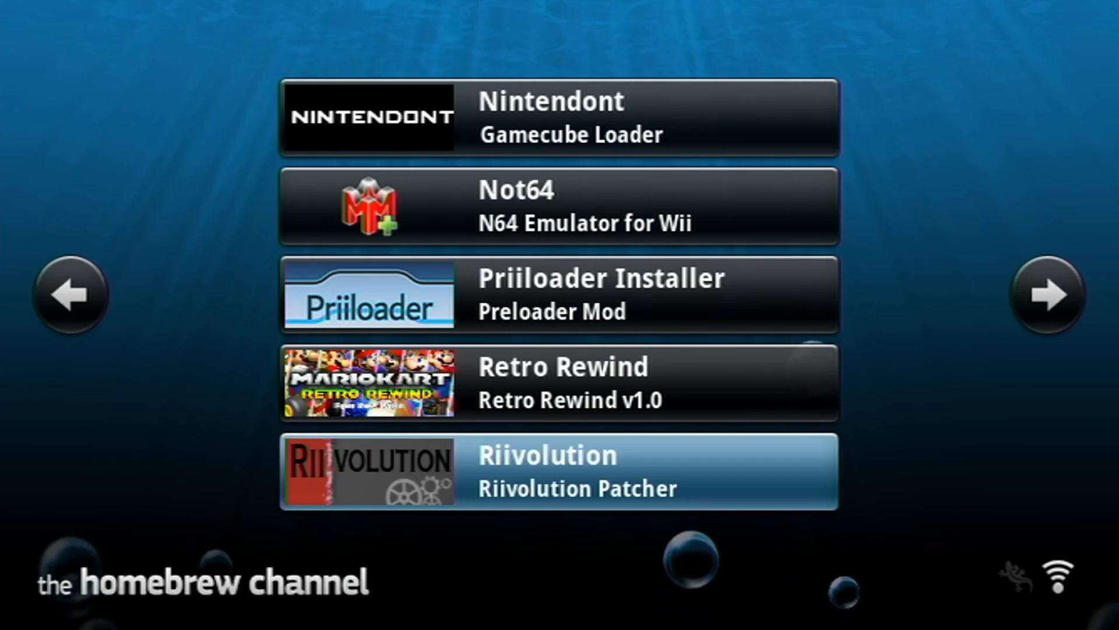
click(559, 471)
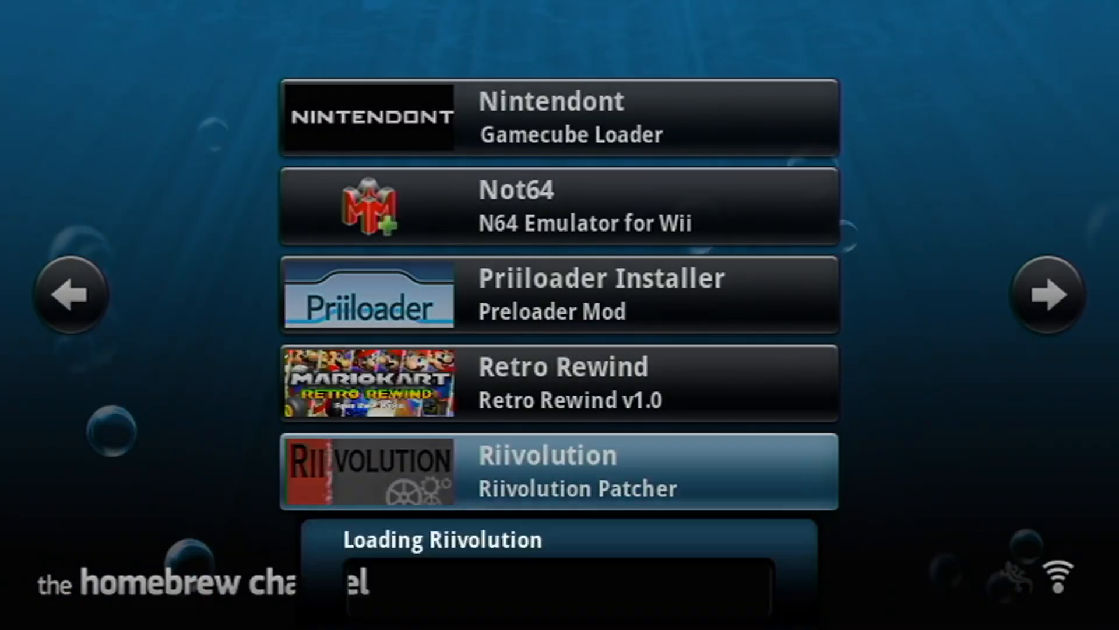
click(547, 470)
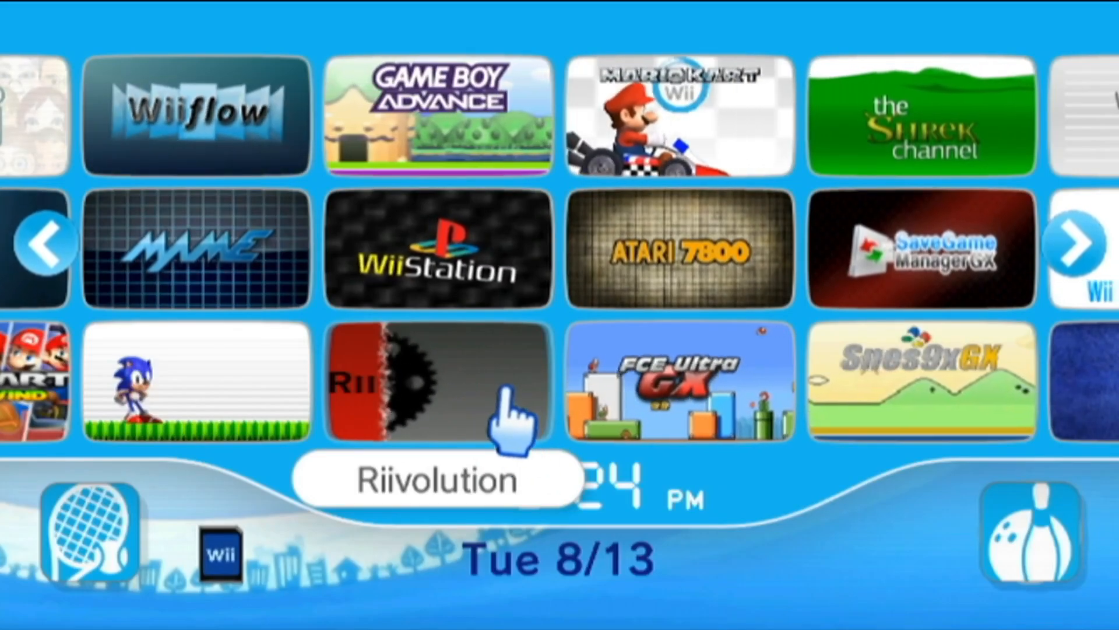
Start the Riivolution channel, page to the Midnight2.0 patch, and set Pack to Enabled.
click(436, 391)
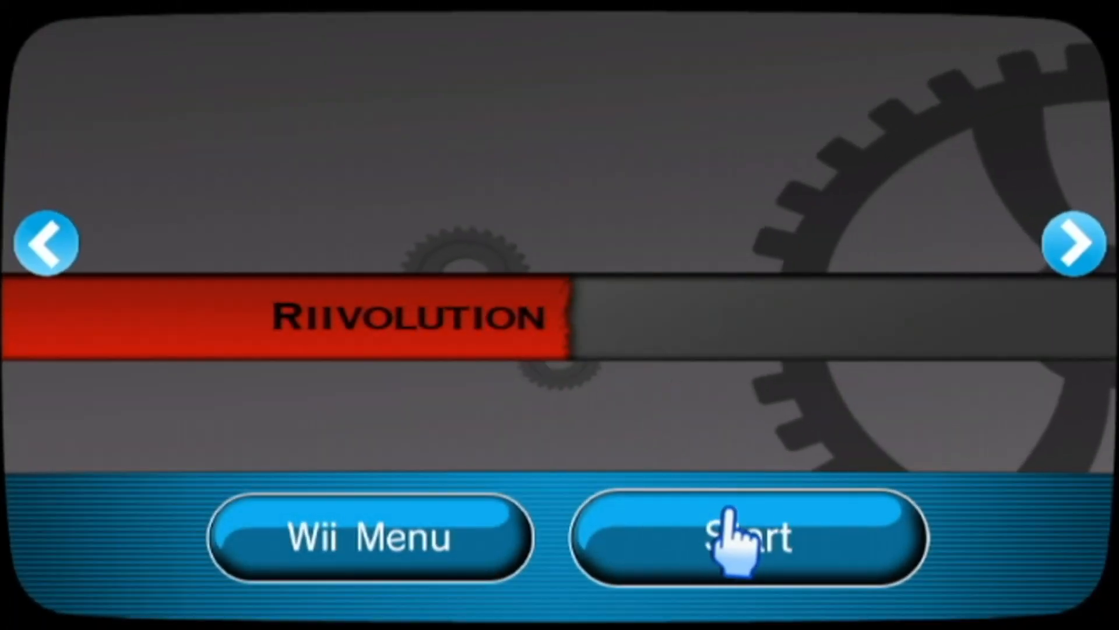
click(735, 537)
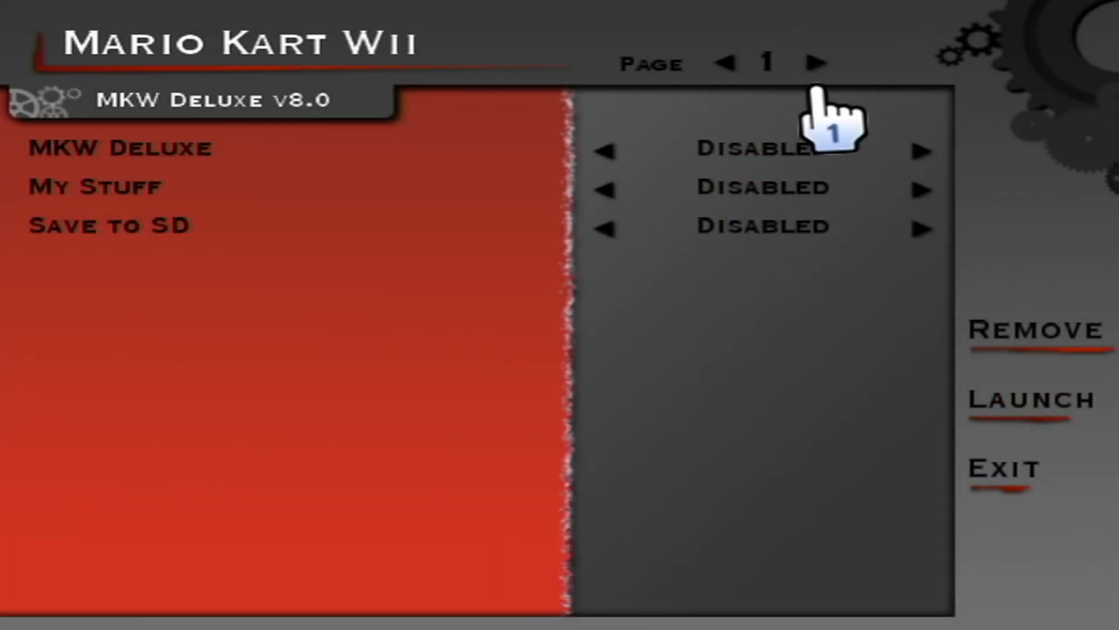
click(815, 63)
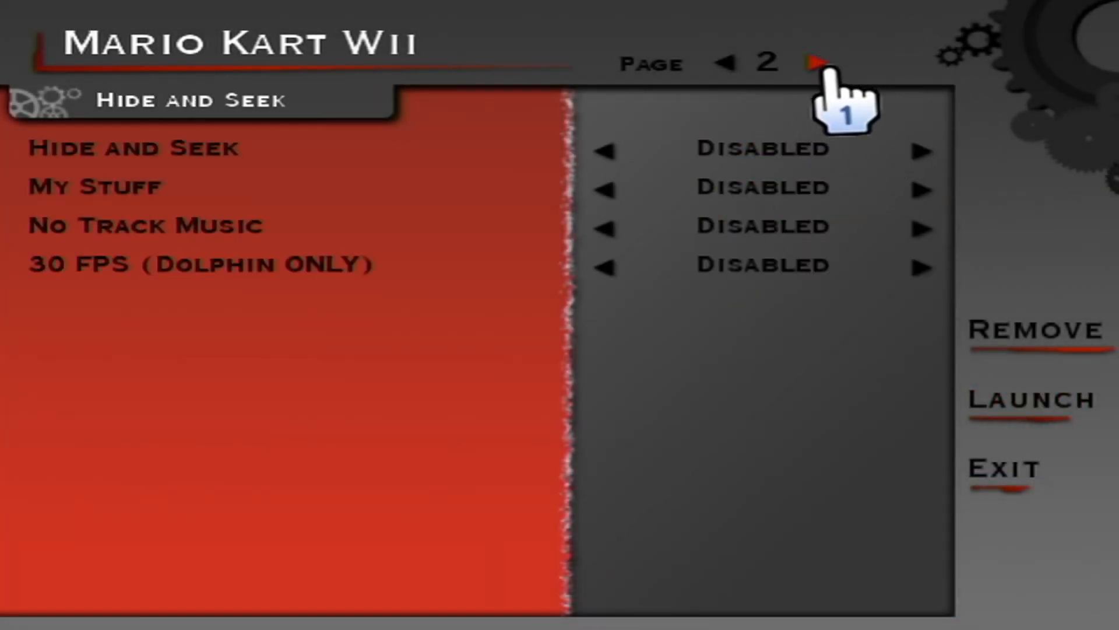
click(814, 62)
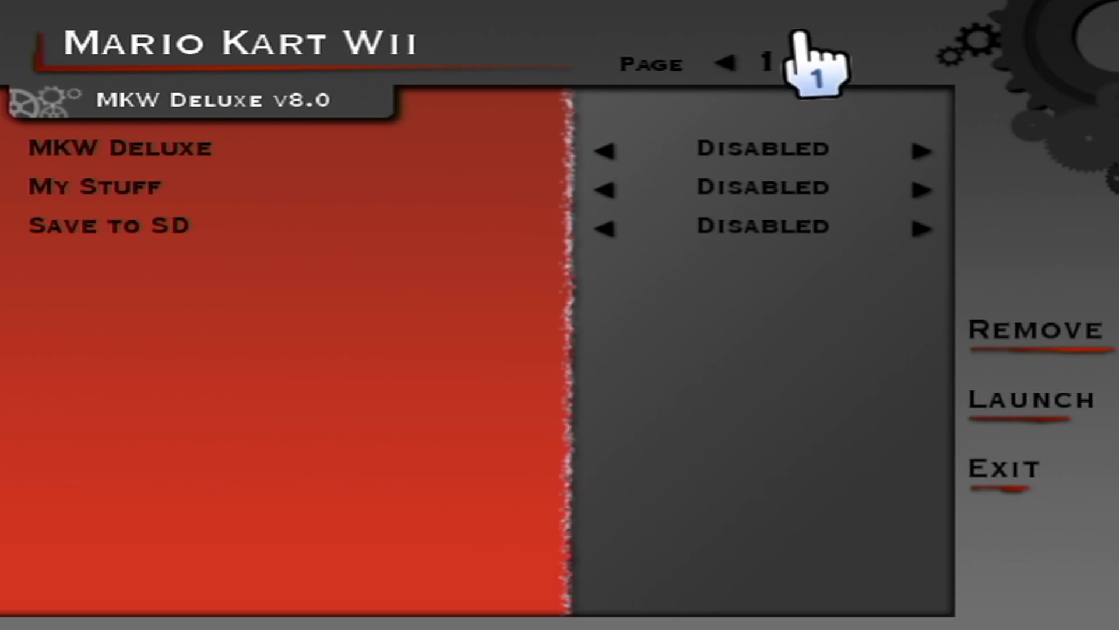
click(807, 64)
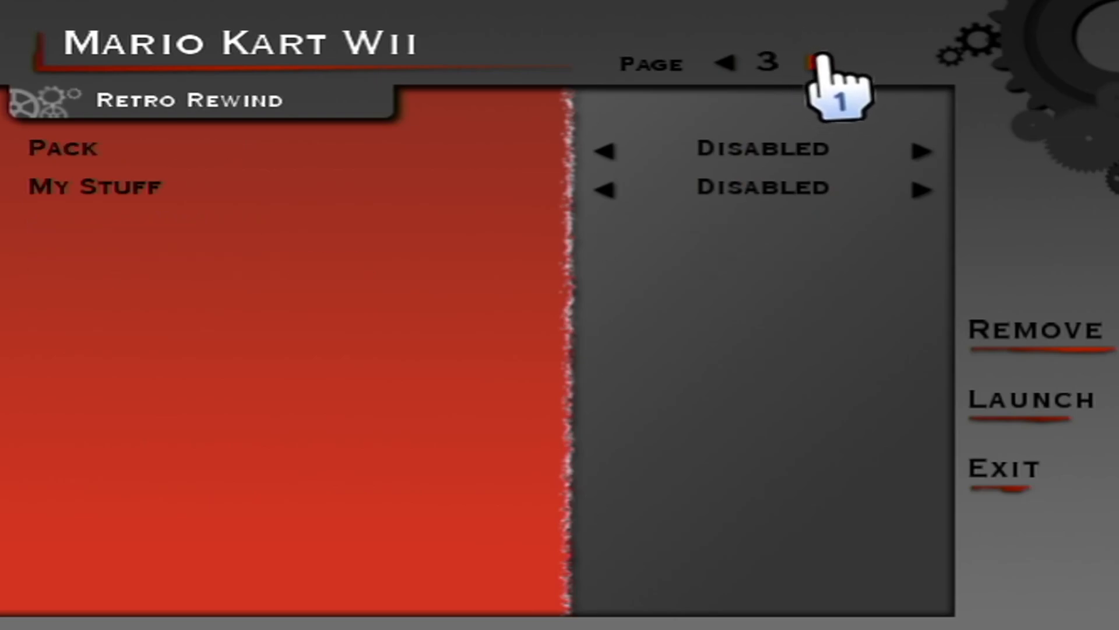
click(810, 61)
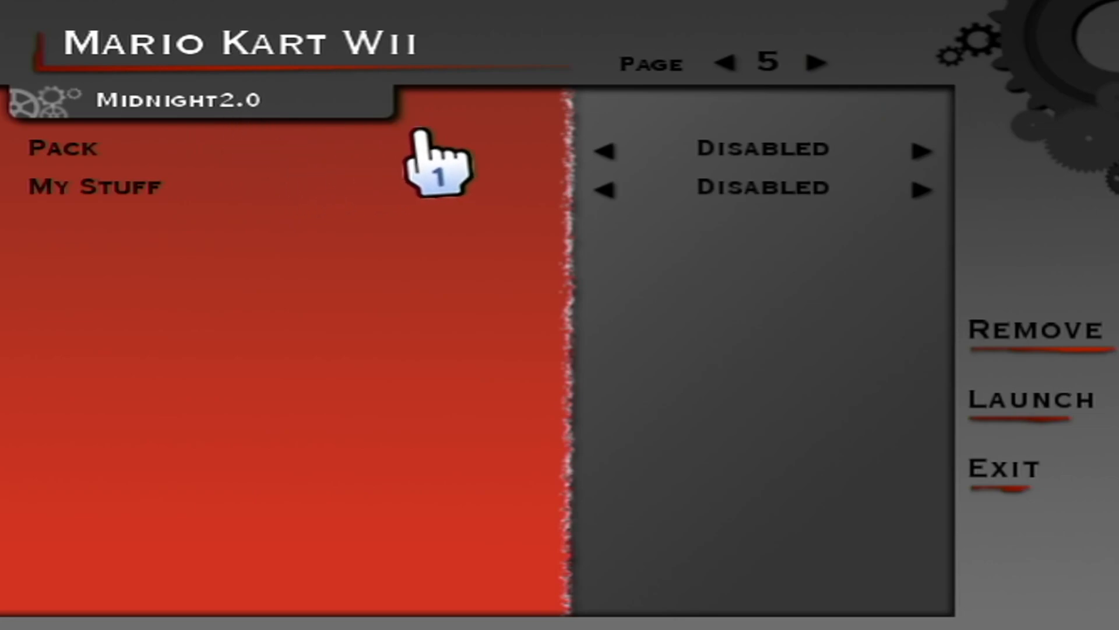
click(916, 150)
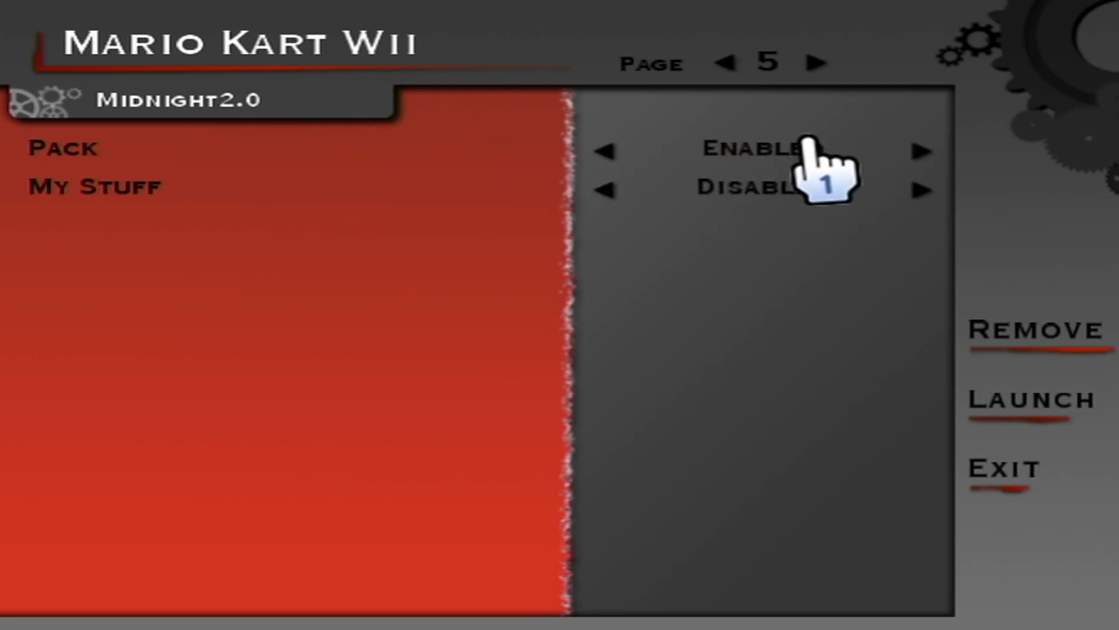
mouse_move(169, 231)
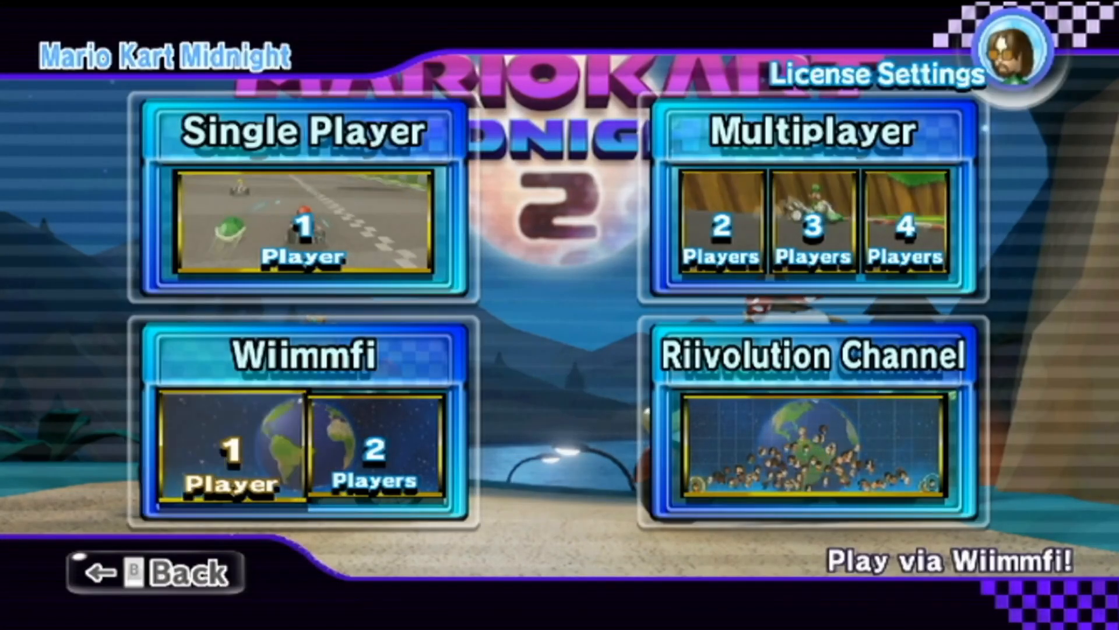
Open Wiimmfi 1 Player settings, move to Physics Settings, and save them.
click(231, 452)
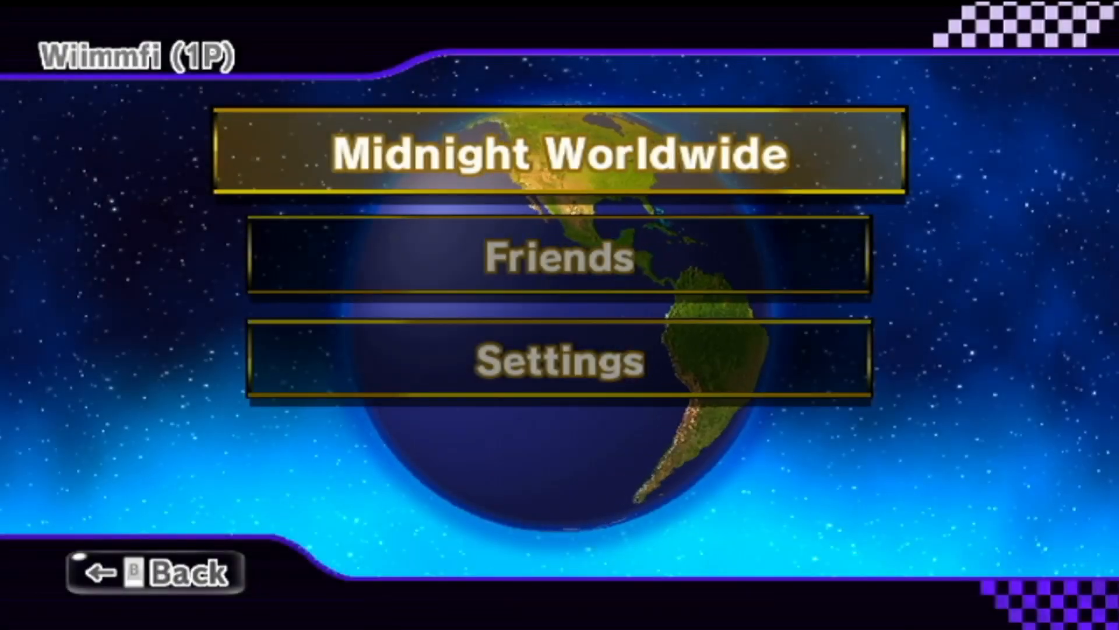
click(556, 365)
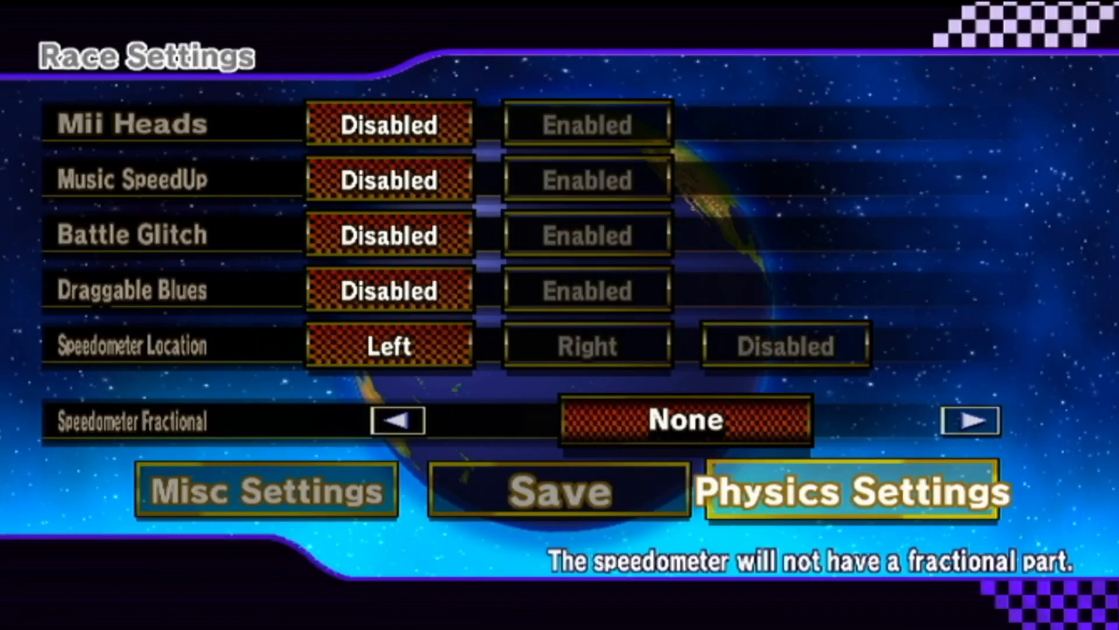
click(851, 495)
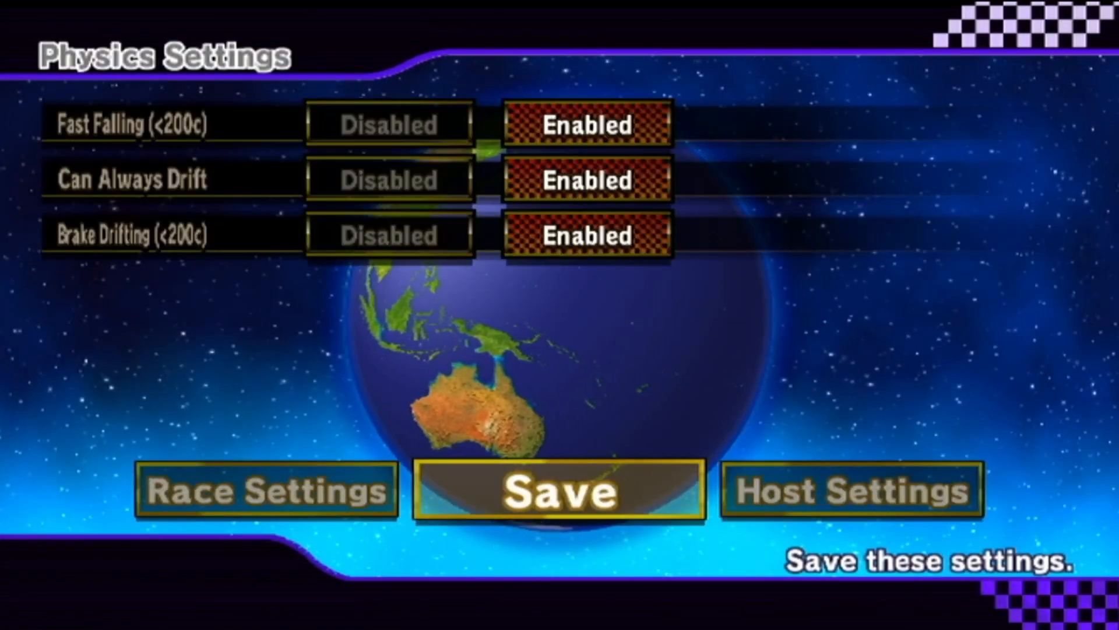
click(558, 493)
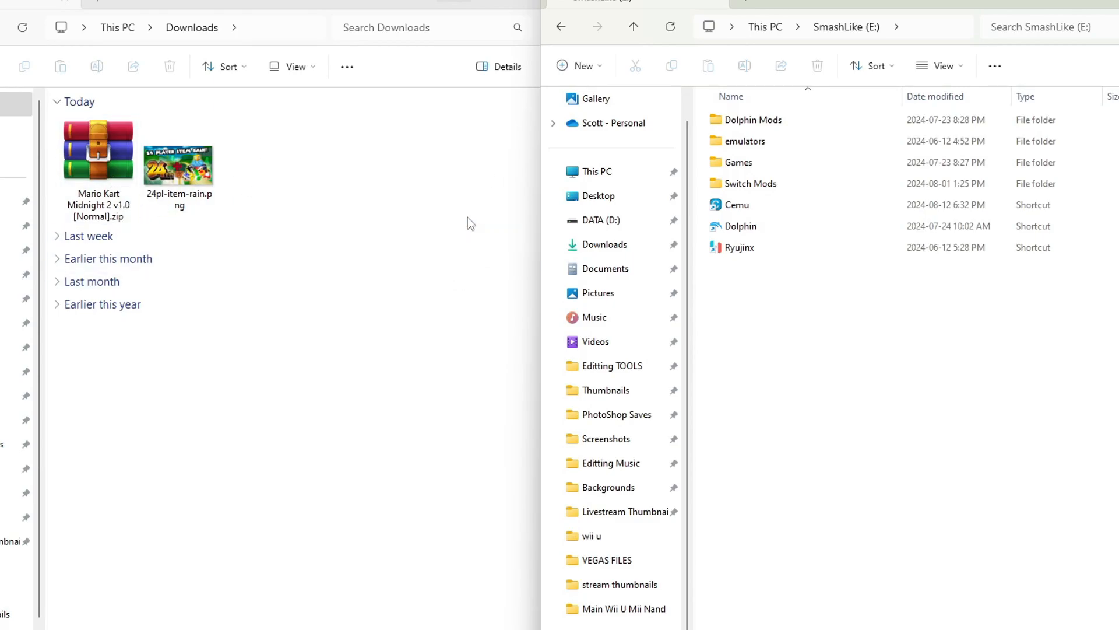
mouse_move(820, 391)
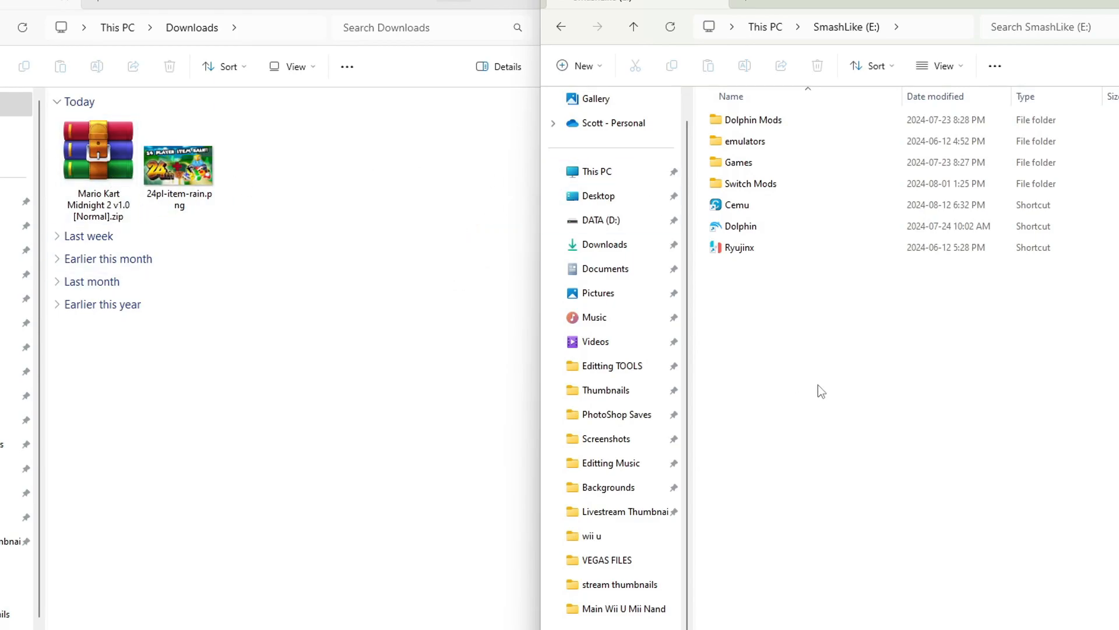
Extract Midnight2.0 and riivolution from the Midnight 2 archive into E:\Dolphin Mods and open it.
click(752, 120)
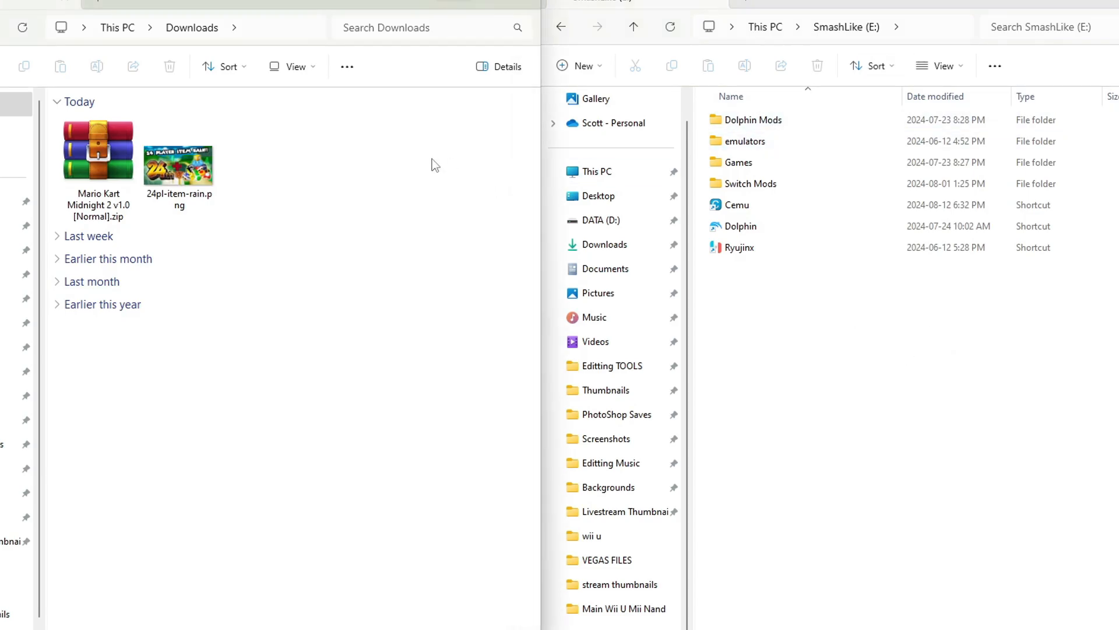
mouse_move(391, 172)
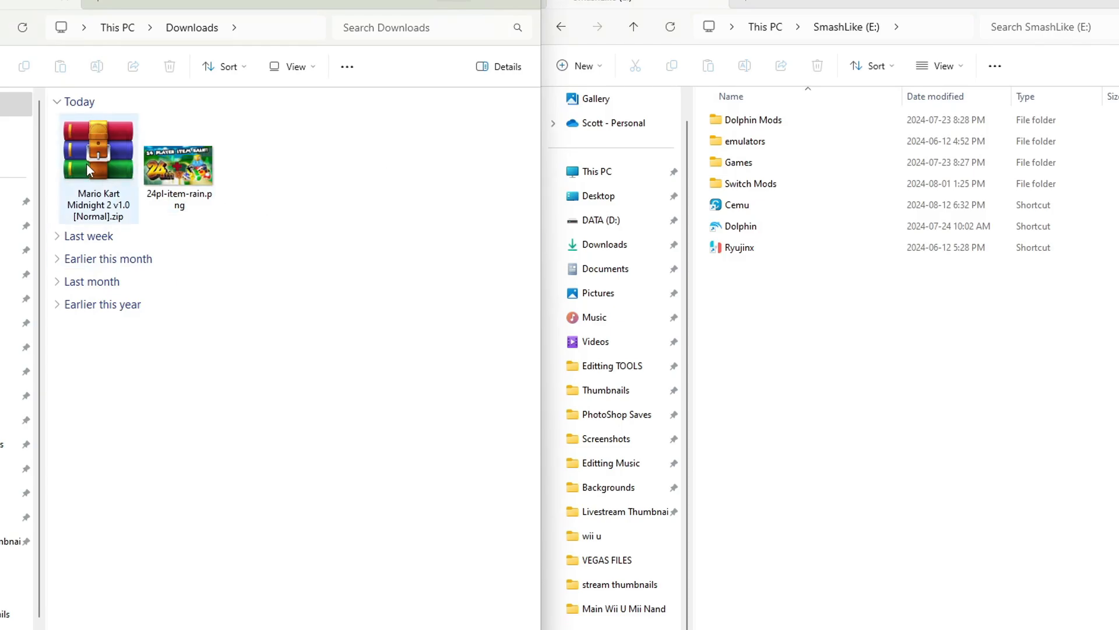
double_click(92, 147)
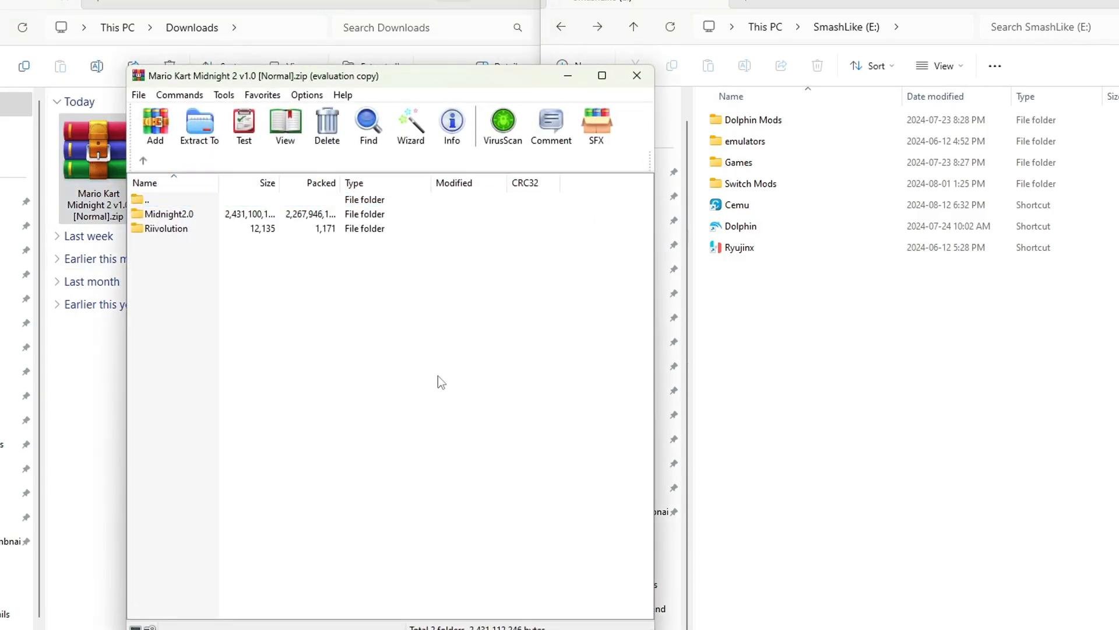
mouse_move(466, 373)
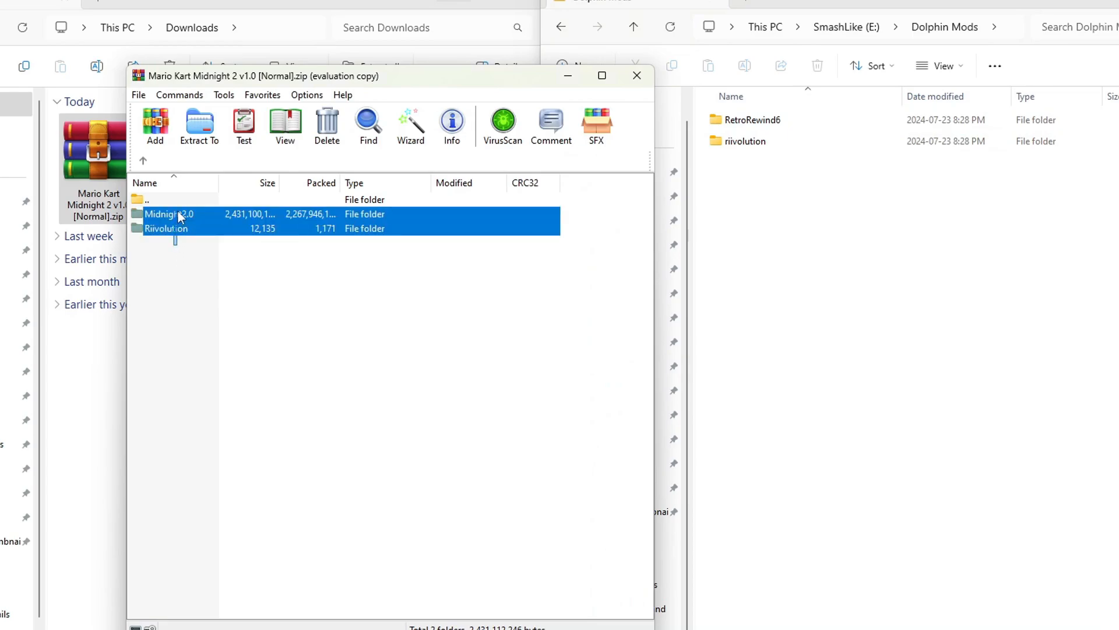
click(199, 124)
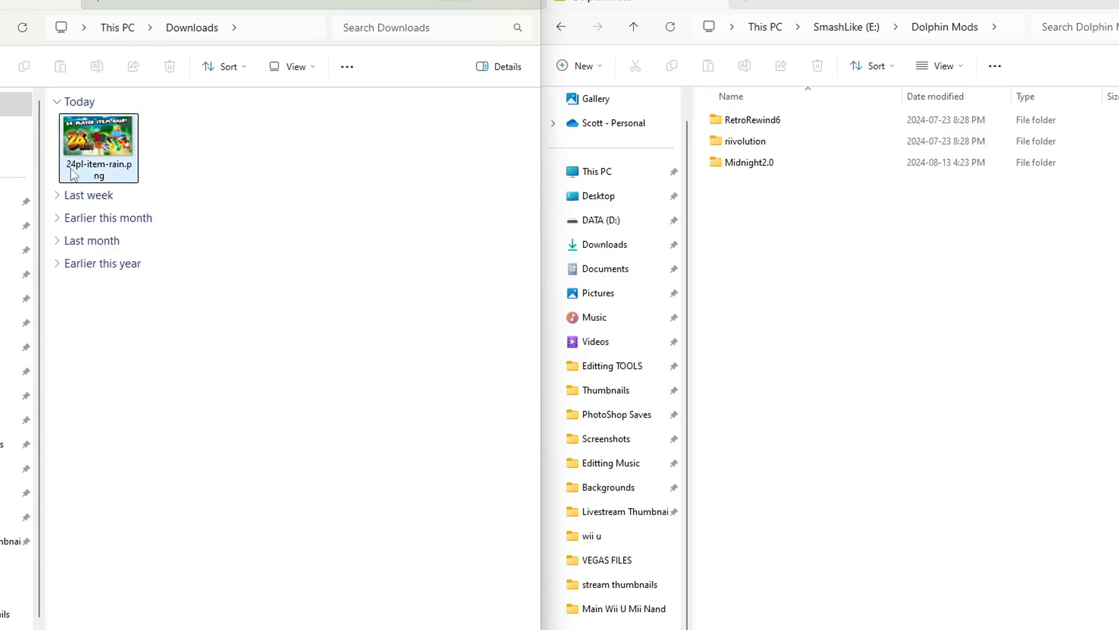
click(748, 162)
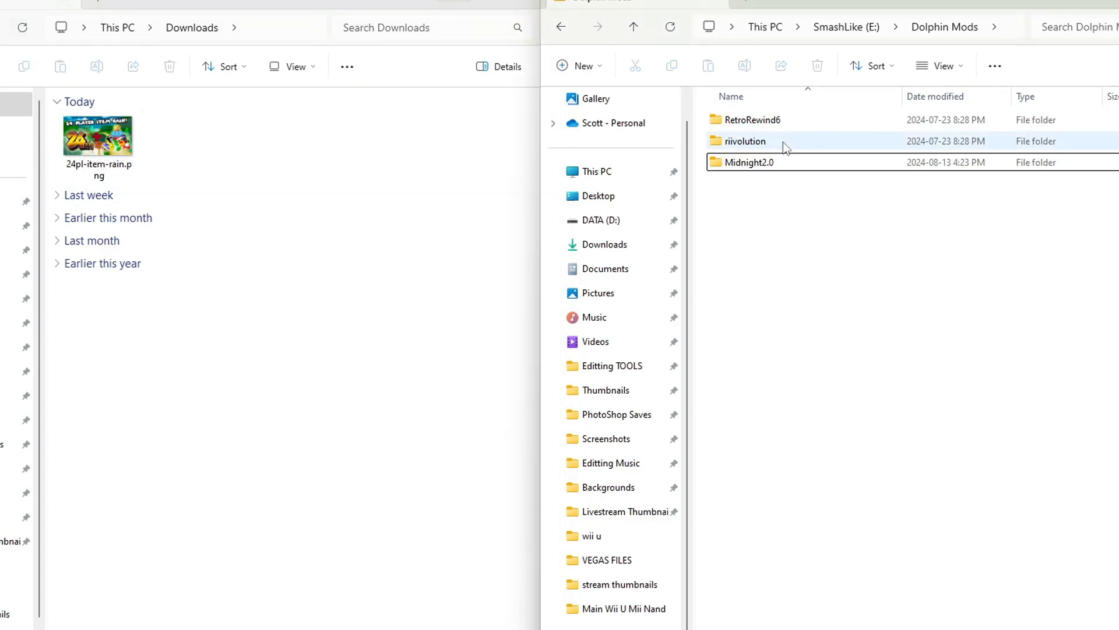
double_click(746, 141)
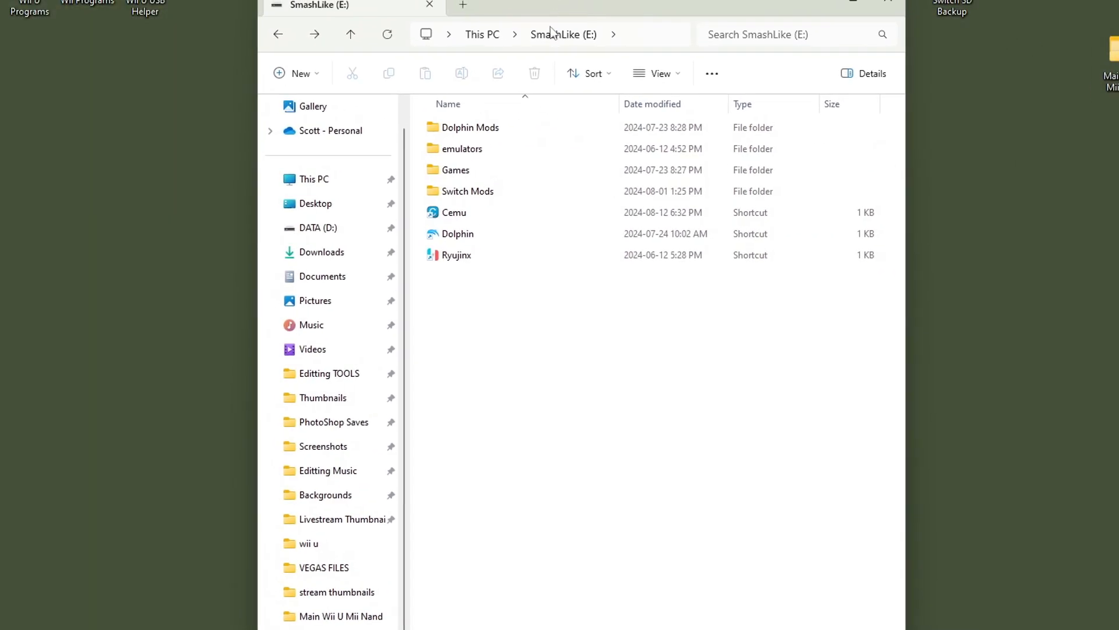
Launch Dolphin and start Mario Kart Wii with Riivolution Patches.
double_click(450, 234)
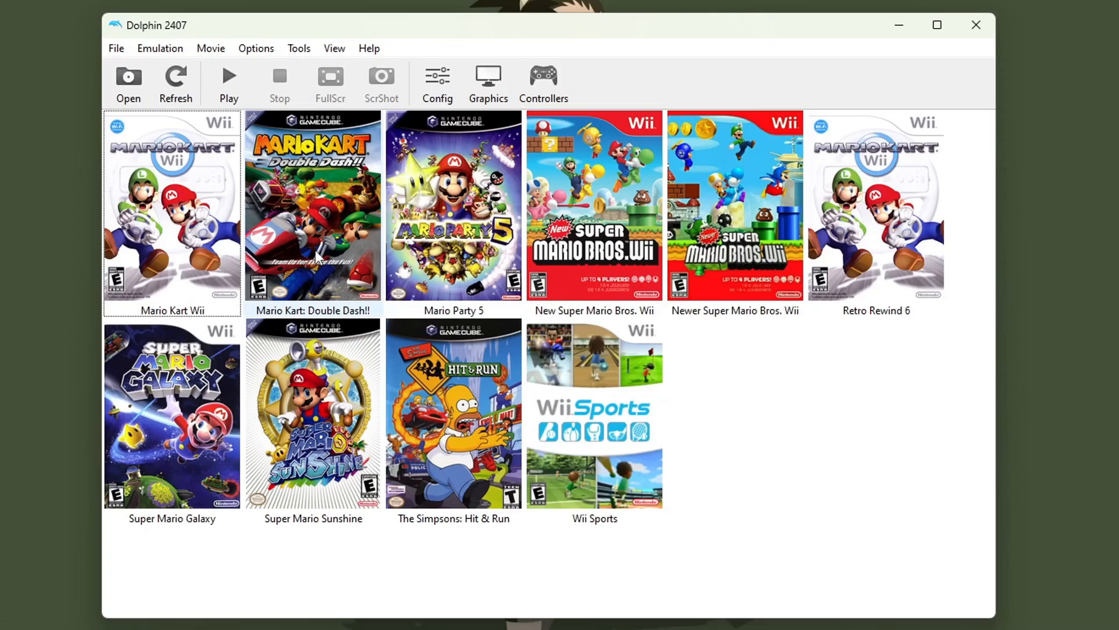
mouse_move(760, 465)
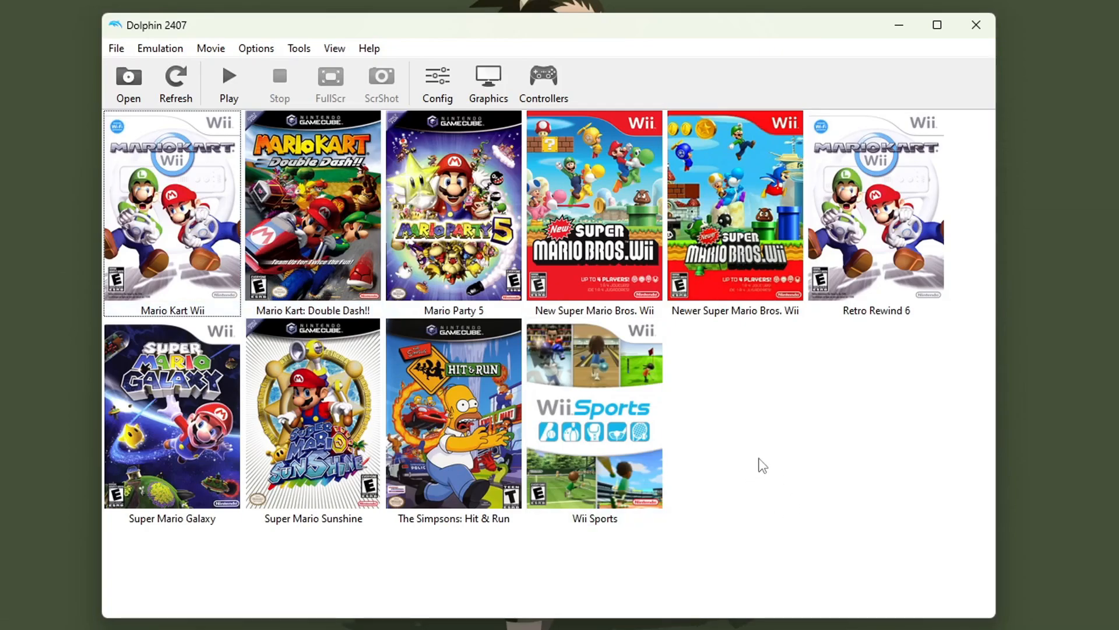
mouse_move(761, 463)
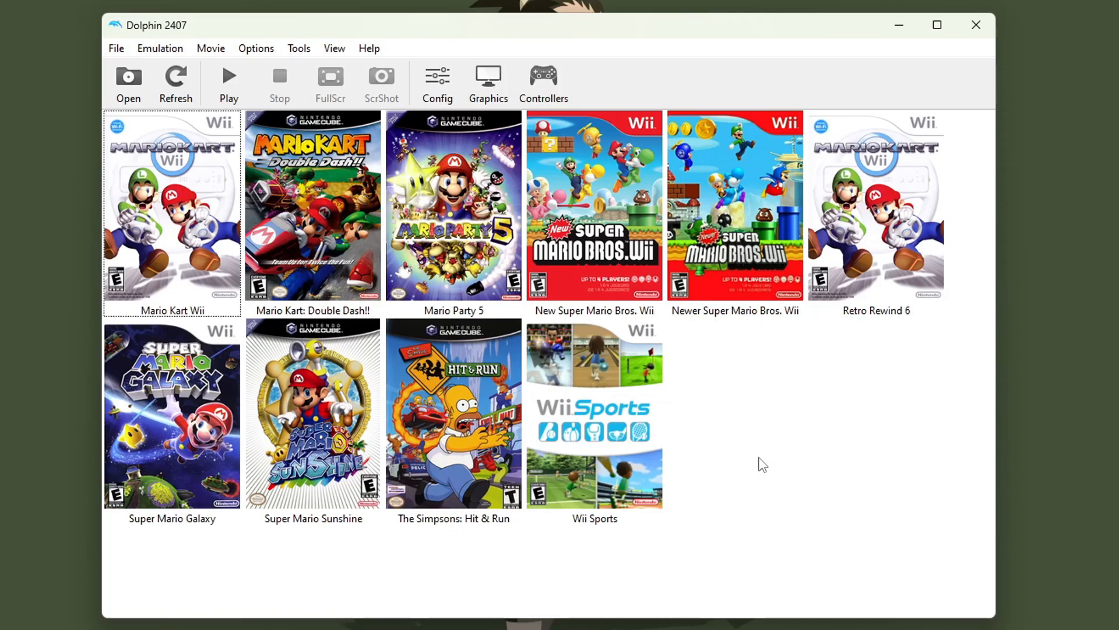
mouse_move(264, 246)
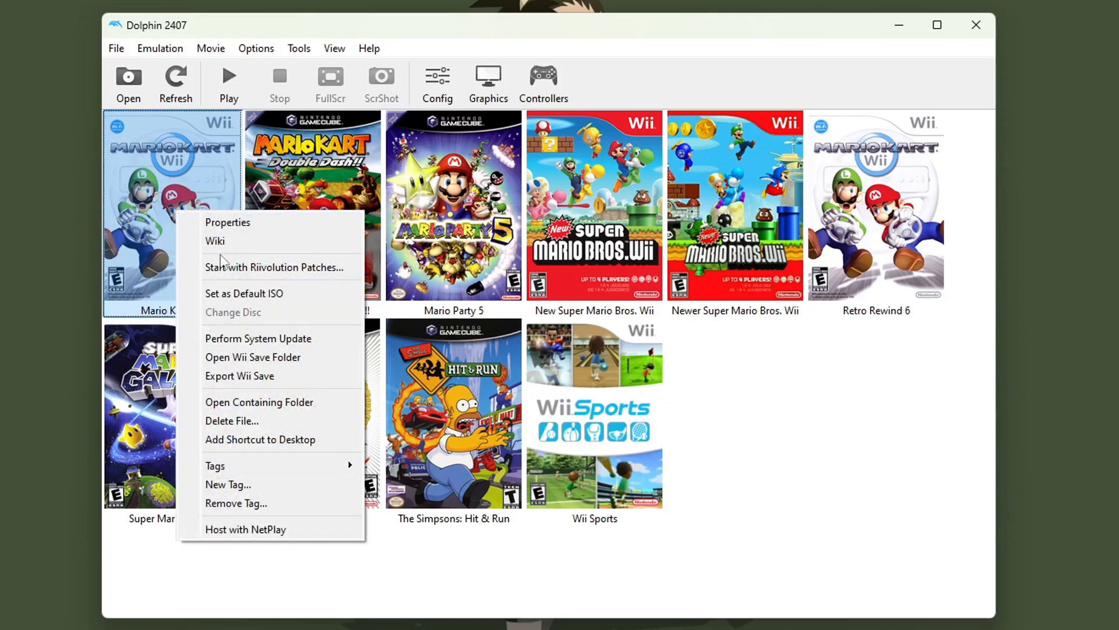
click(273, 267)
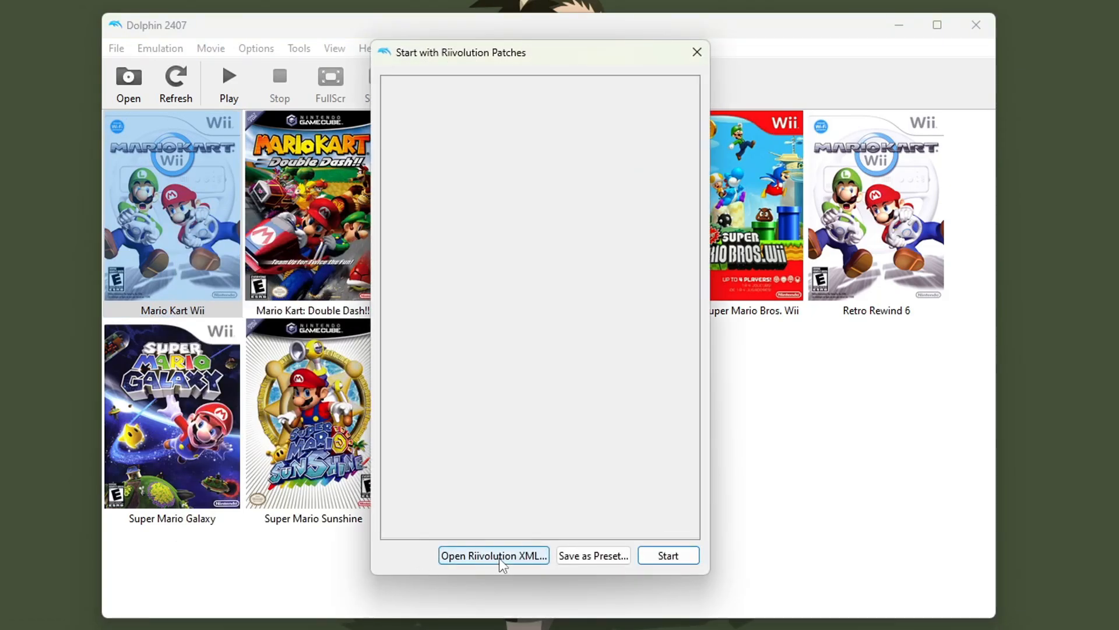
Load Midnight2.0.xml from E:\Dolphin Mods\riivolution into Dolphin's Riivolution patch window.
click(493, 555)
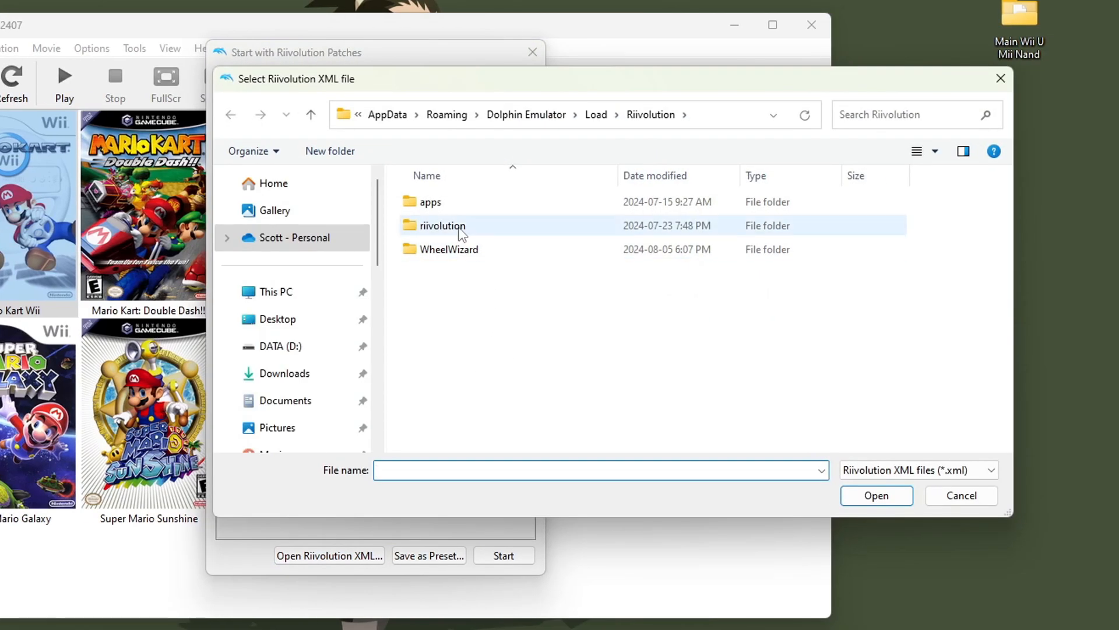
scroll(down, 3)
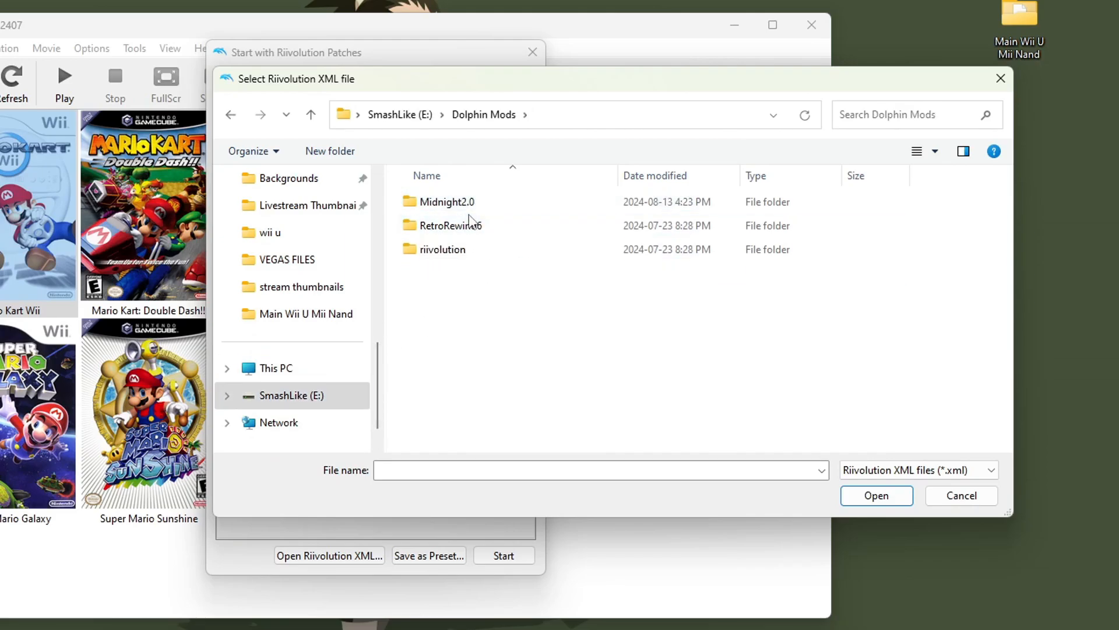
double_click(443, 249)
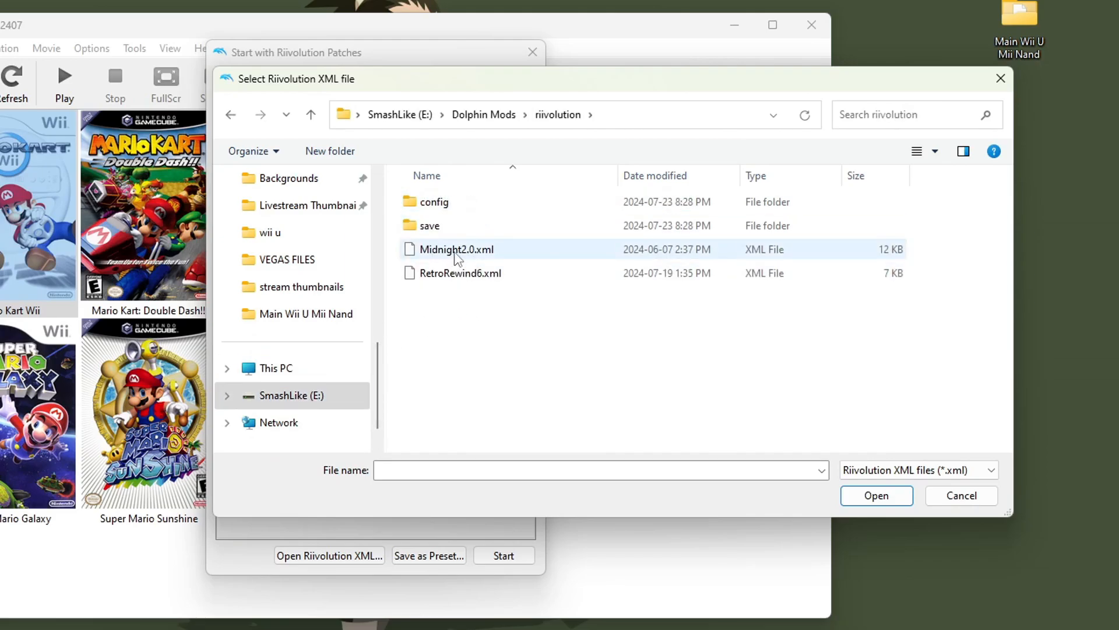
click(456, 250)
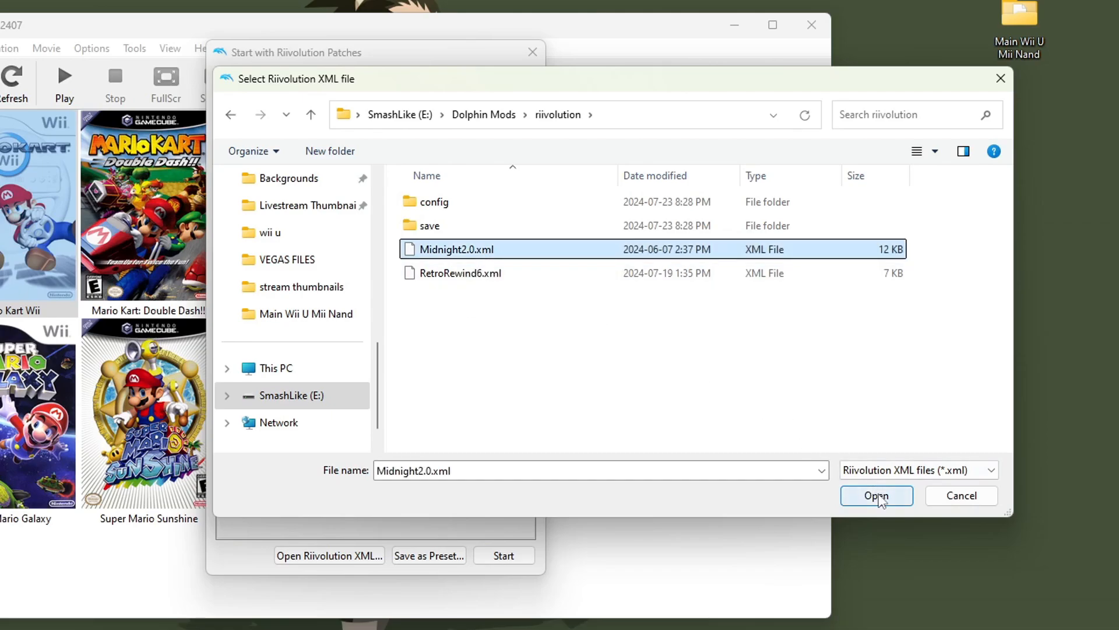
click(877, 495)
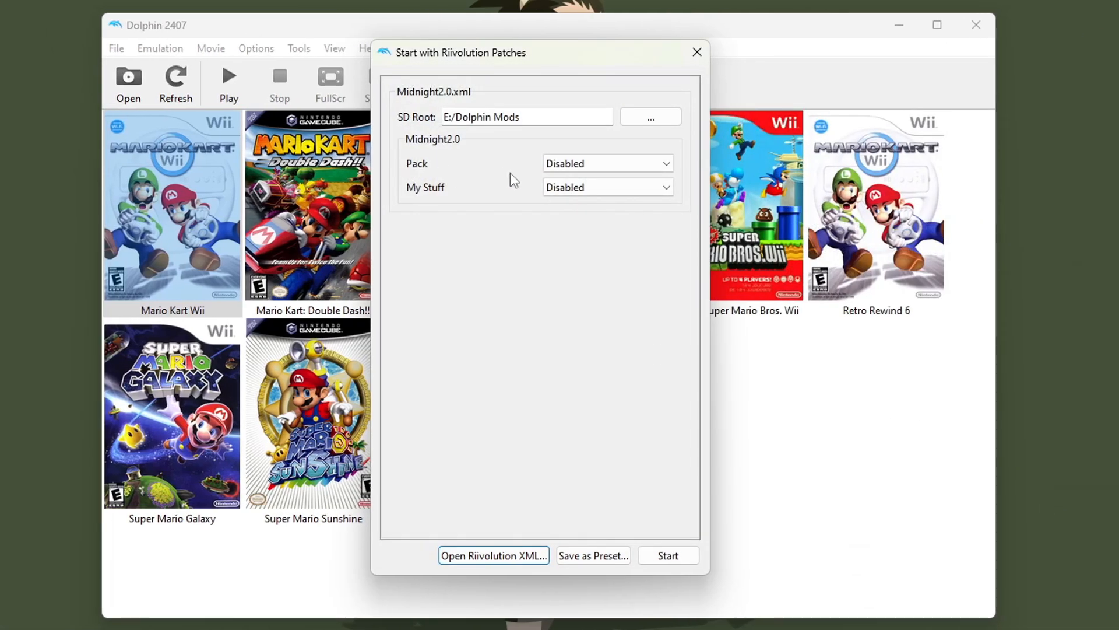
Enable Pack, save it as the 'Mario Kart Midnight 2' preset in Wii & Gamecube, and launch.
click(608, 163)
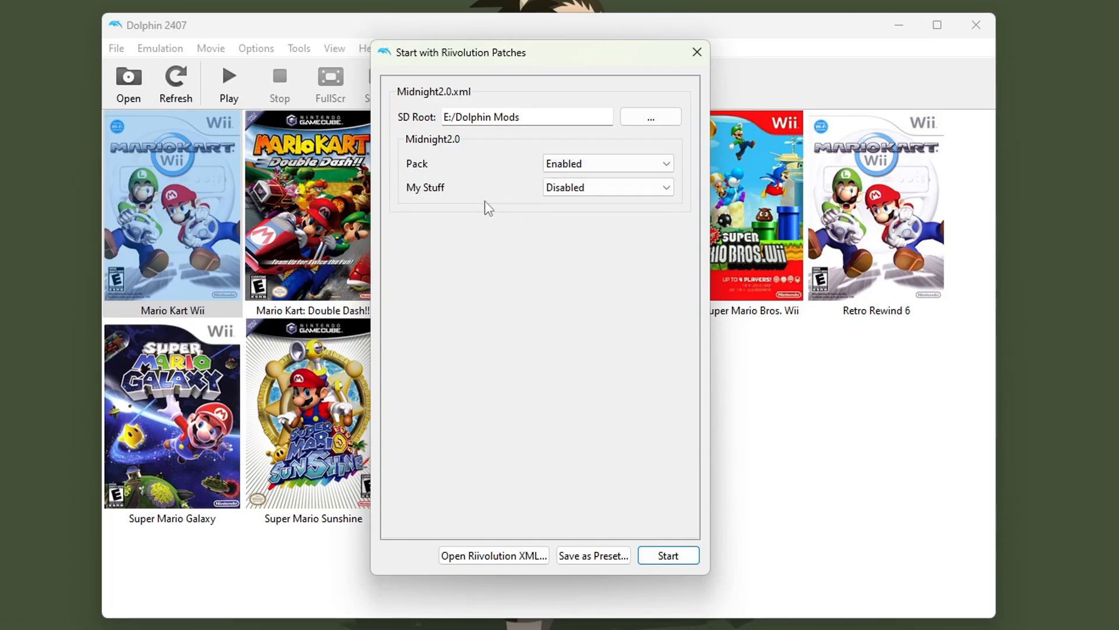
click(608, 187)
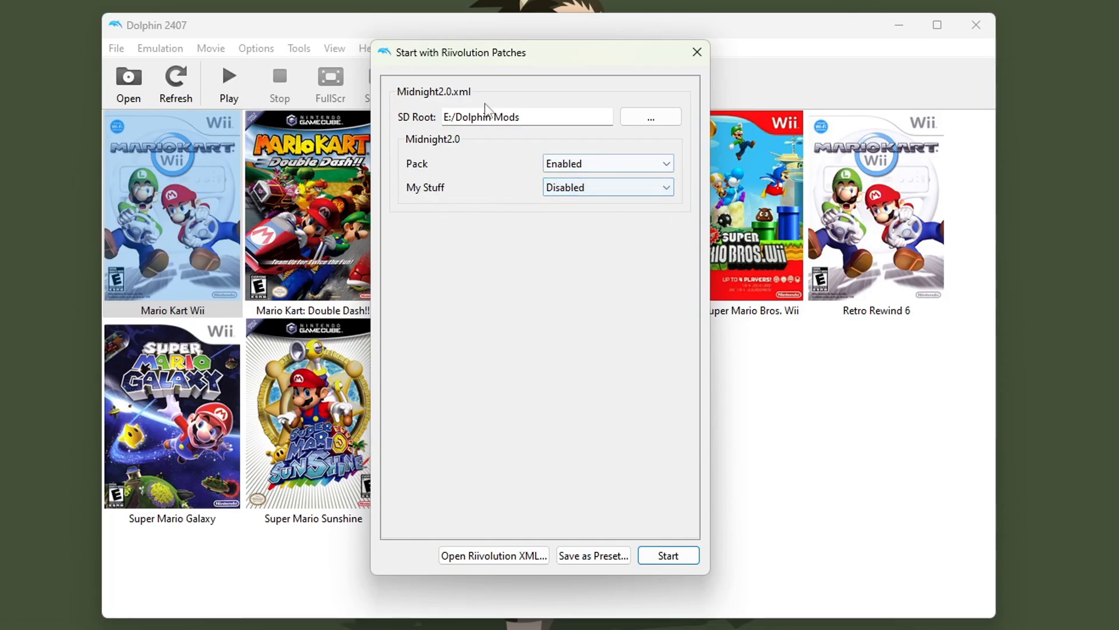
mouse_move(618, 446)
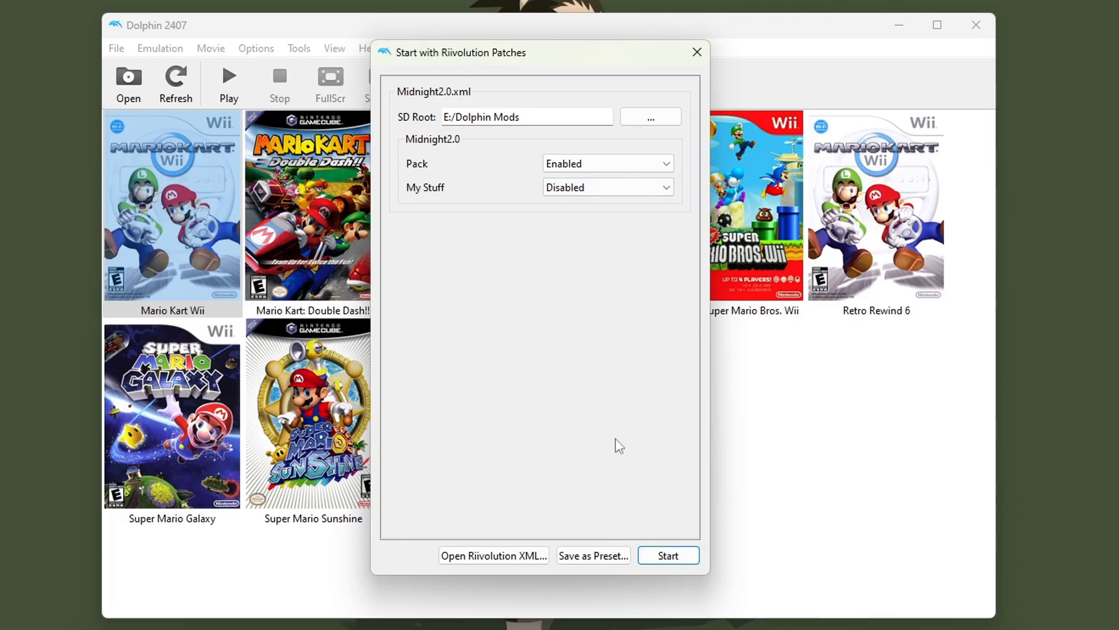
mouse_move(594, 570)
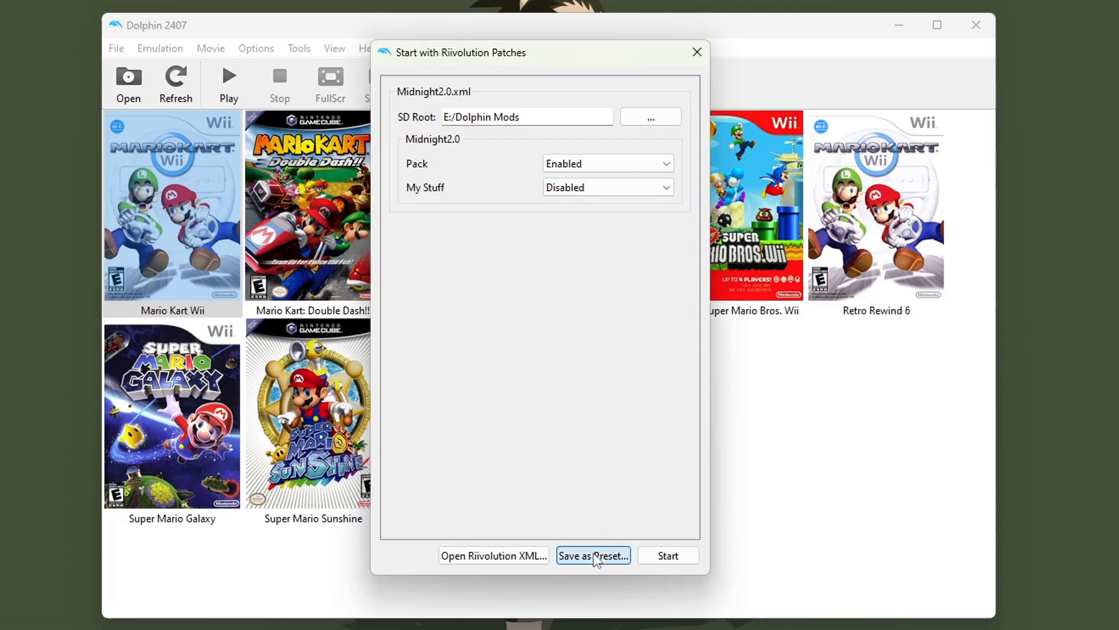
click(593, 555)
text(Mario Kart Midn)
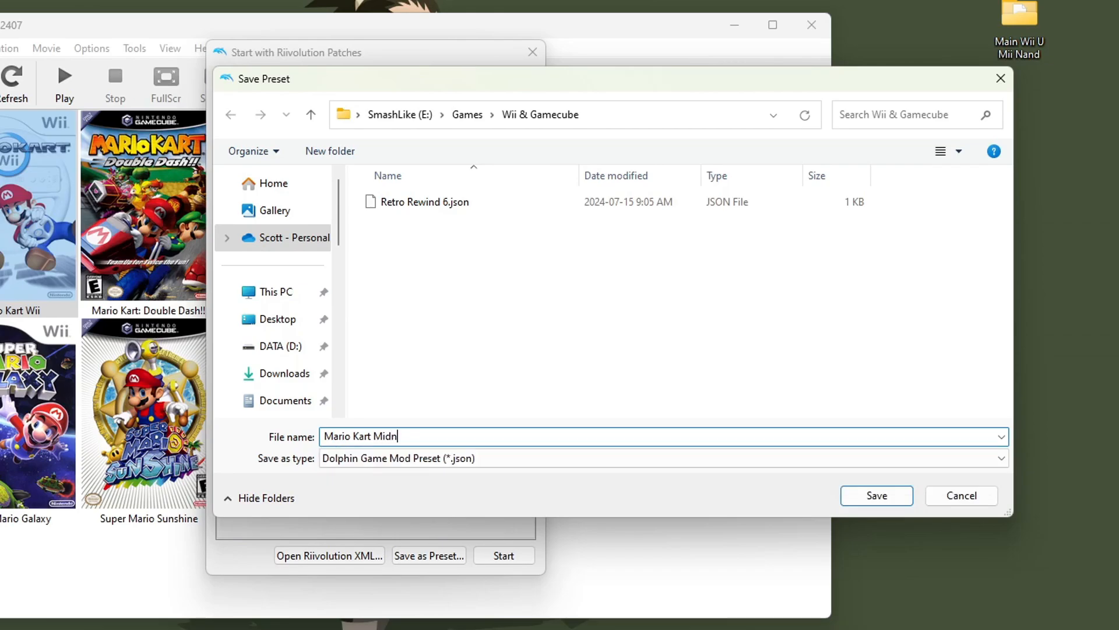
click(876, 495)
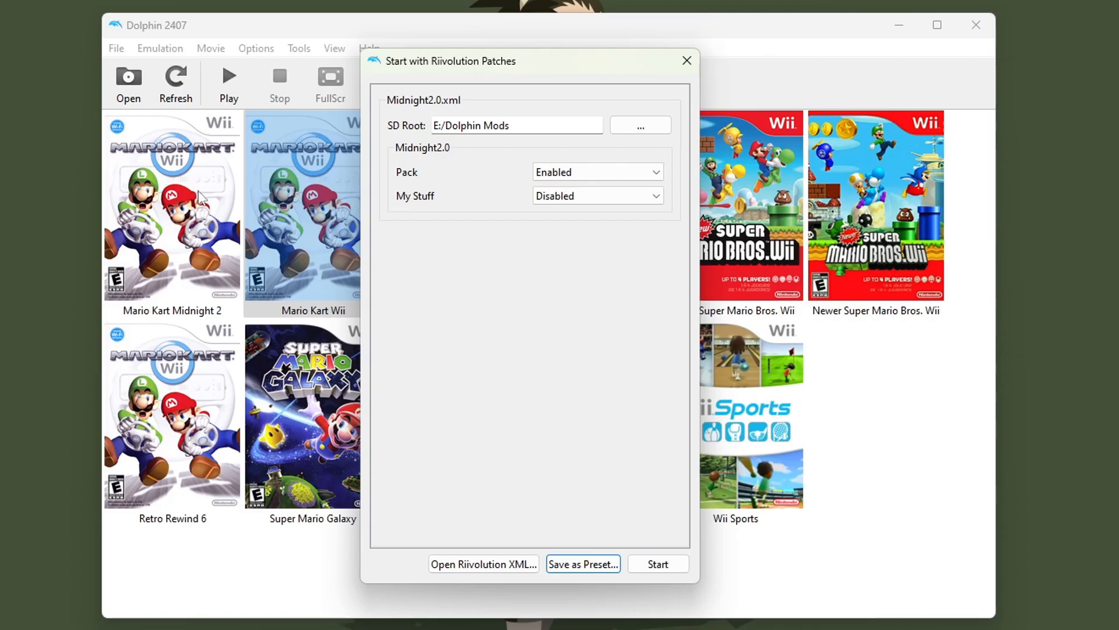
mouse_move(205, 217)
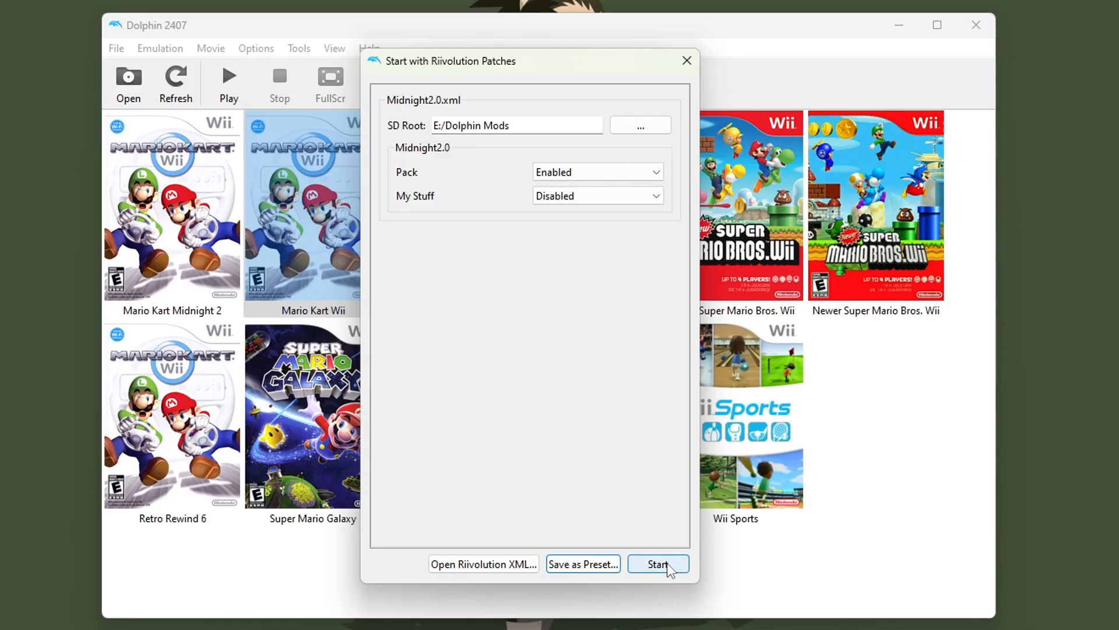
click(658, 564)
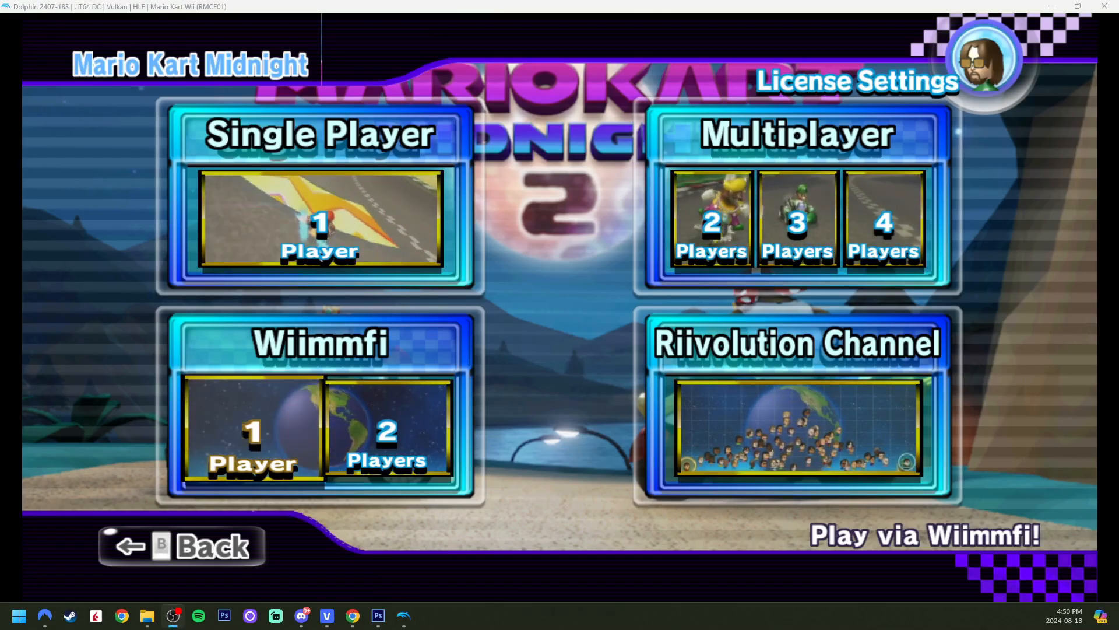
Set Fast Menus to Enabled in the License Settings.
click(251, 431)
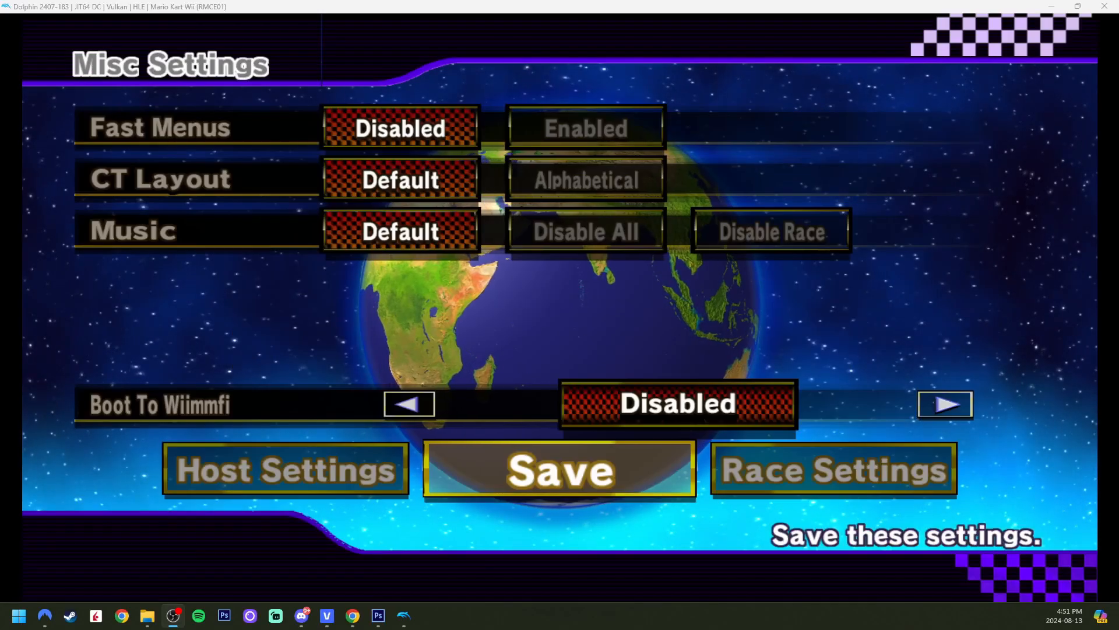
click(587, 128)
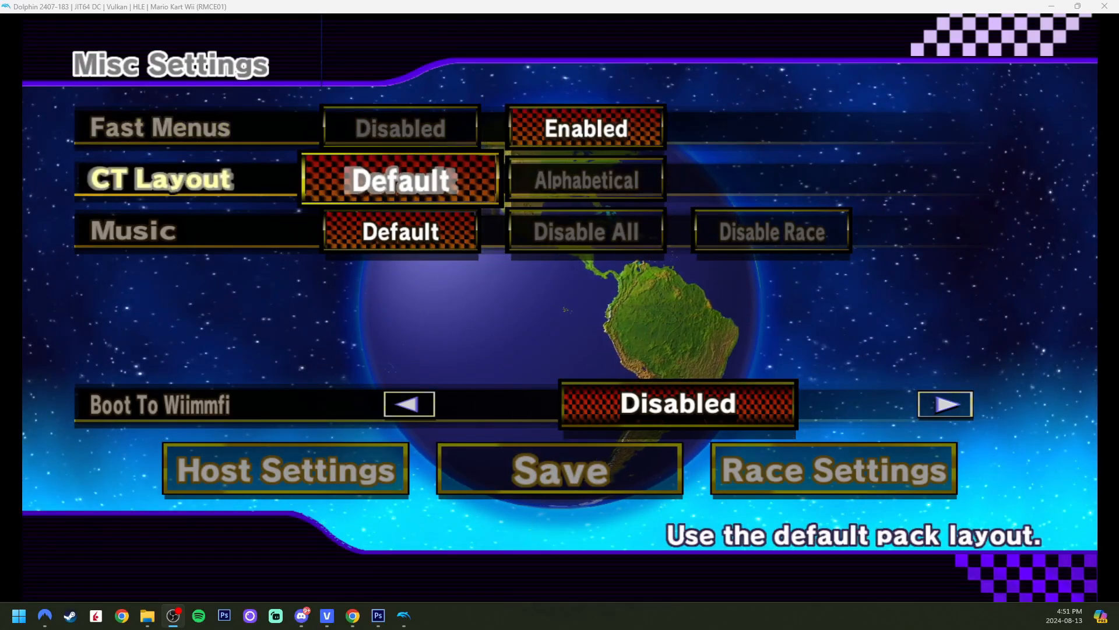
click(587, 180)
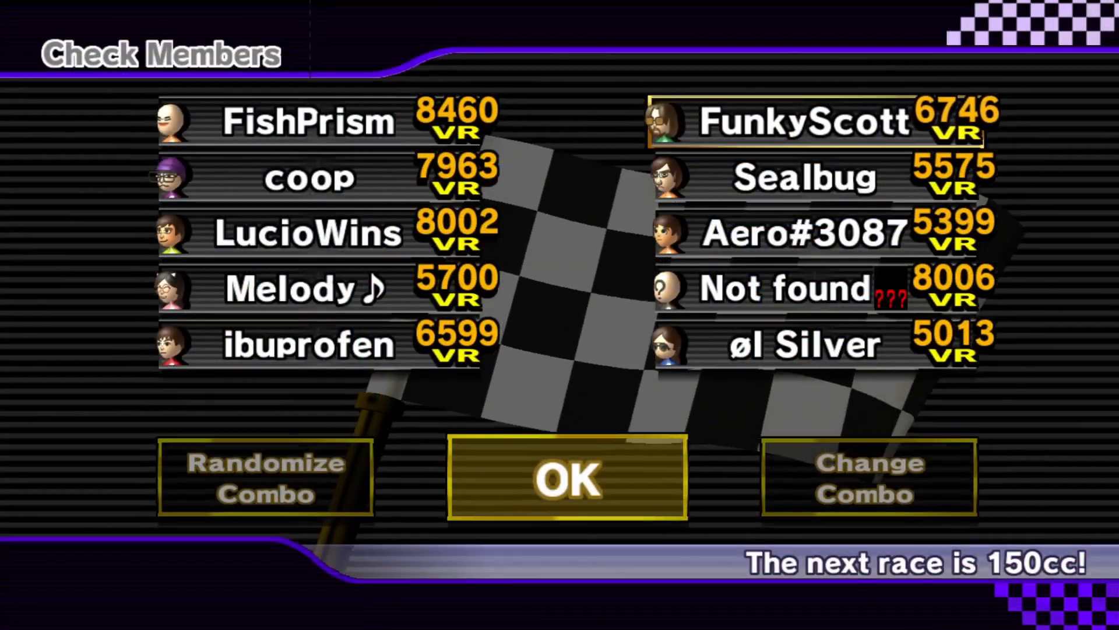
Accept the room members and page through three sets of course cups to the Shy Guy and Skyloft tracks.
click(567, 479)
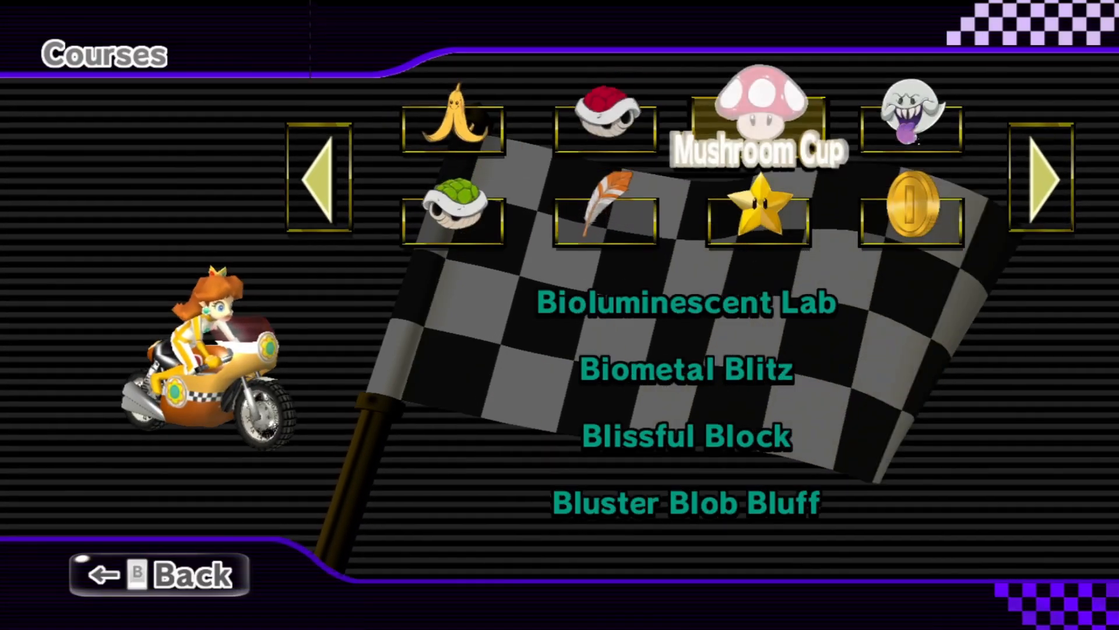
click(1042, 178)
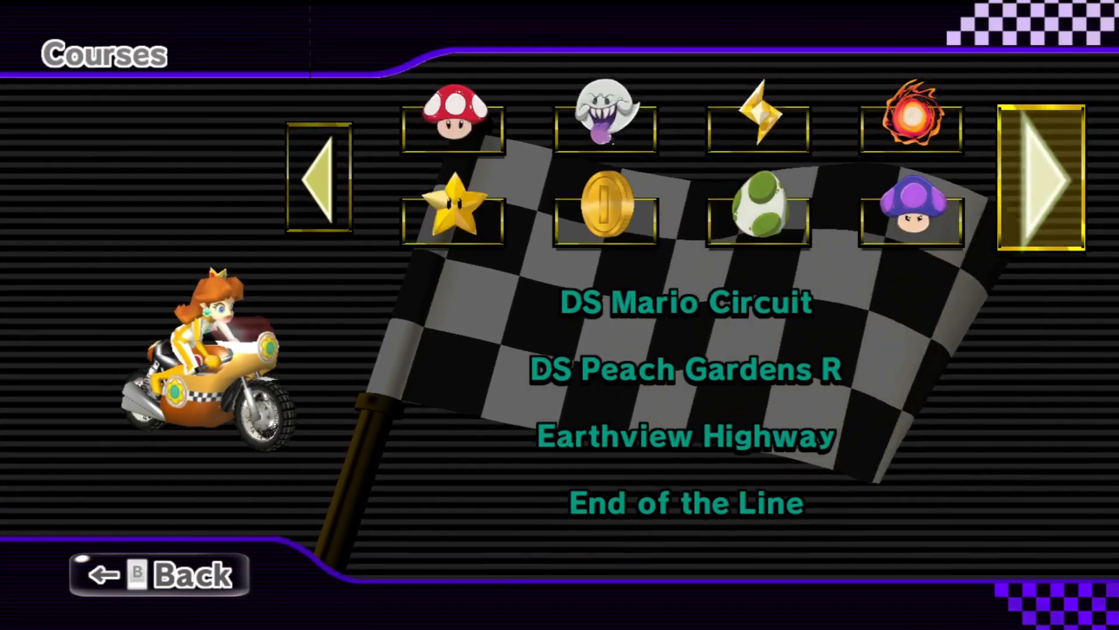
click(1041, 179)
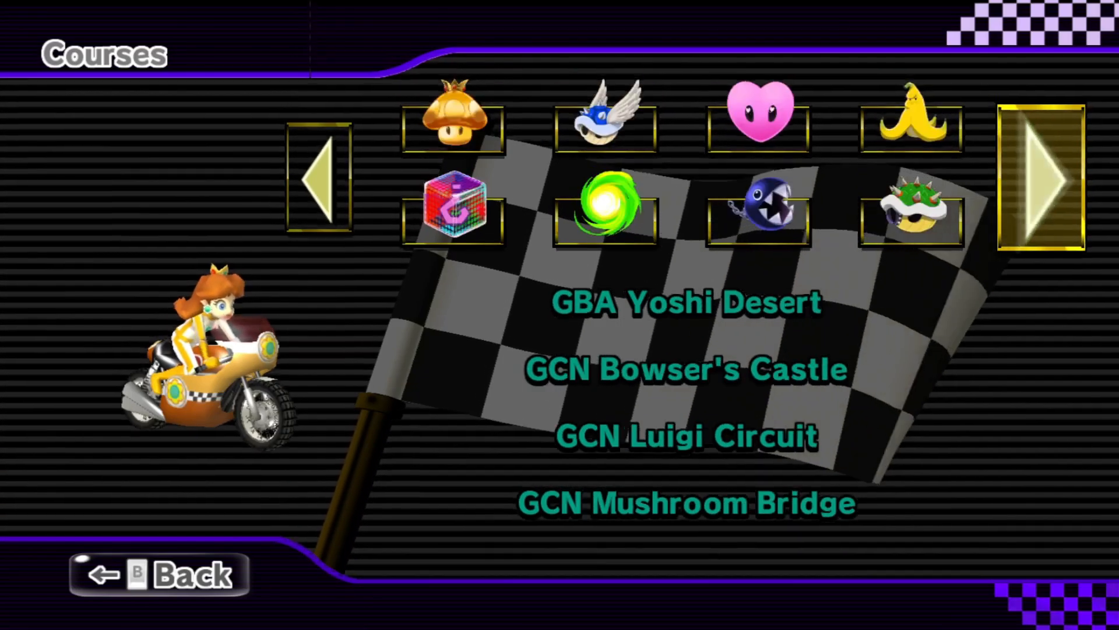
click(1042, 178)
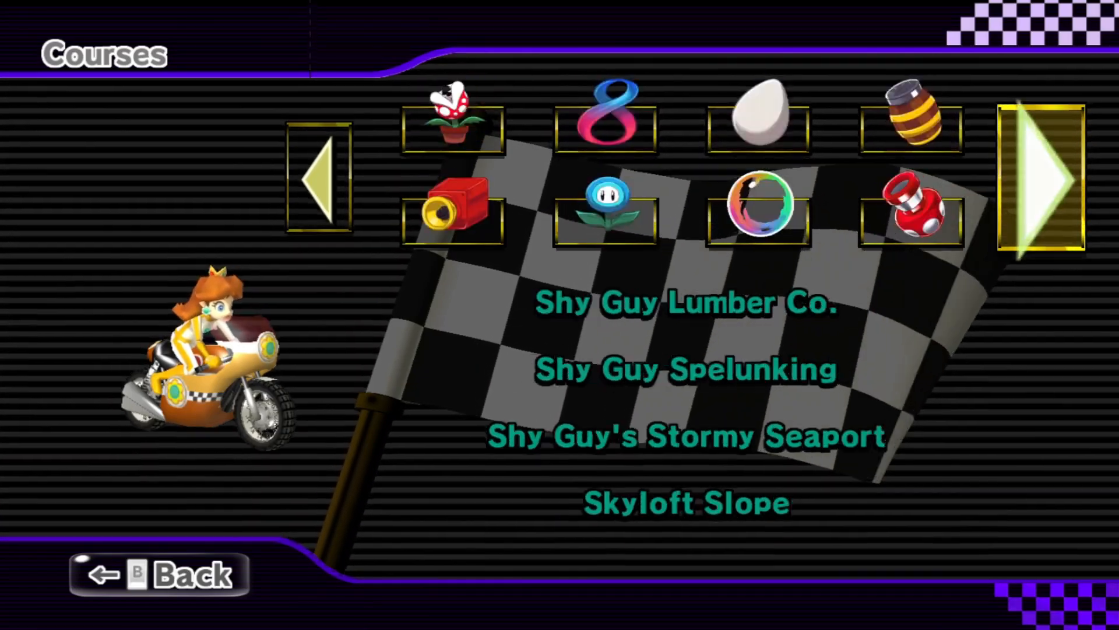